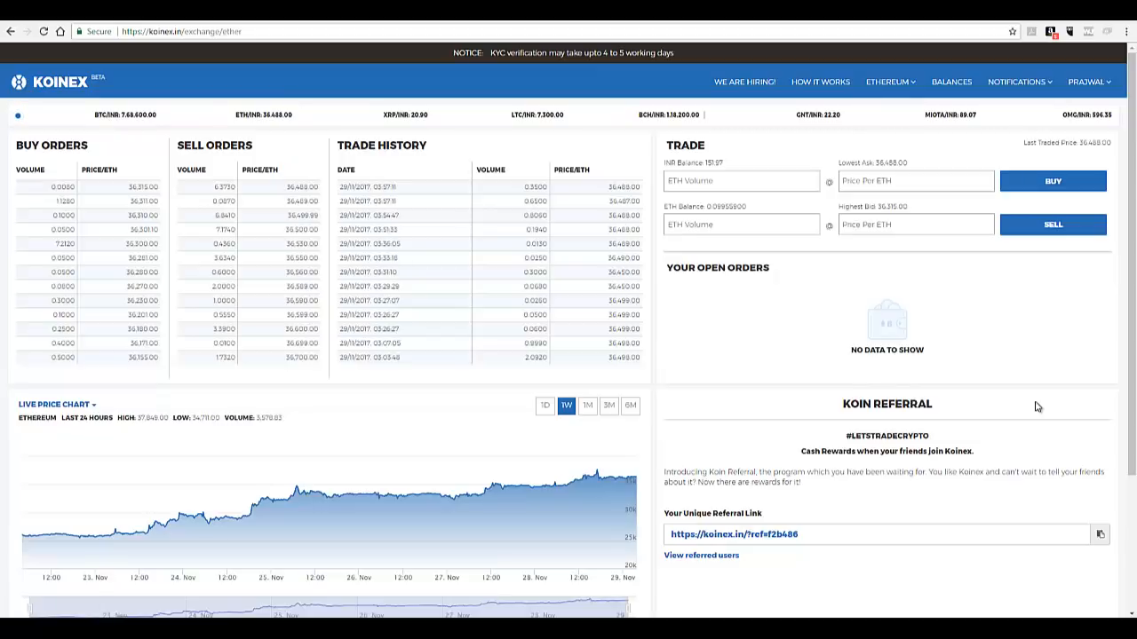
{"action": "mouse_move", "coordinate": [1030, 327]}
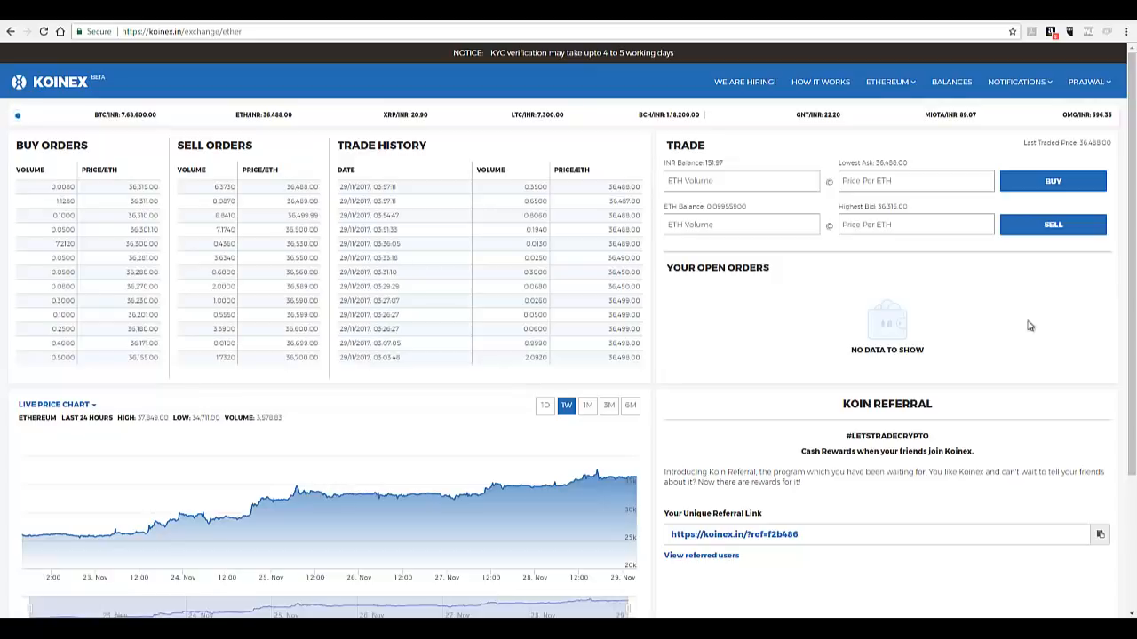
Enter a sell volume of about 0.099 ETH, trimming the last typed digit.
{"action": "left_click", "coordinate": [1051, 224]}
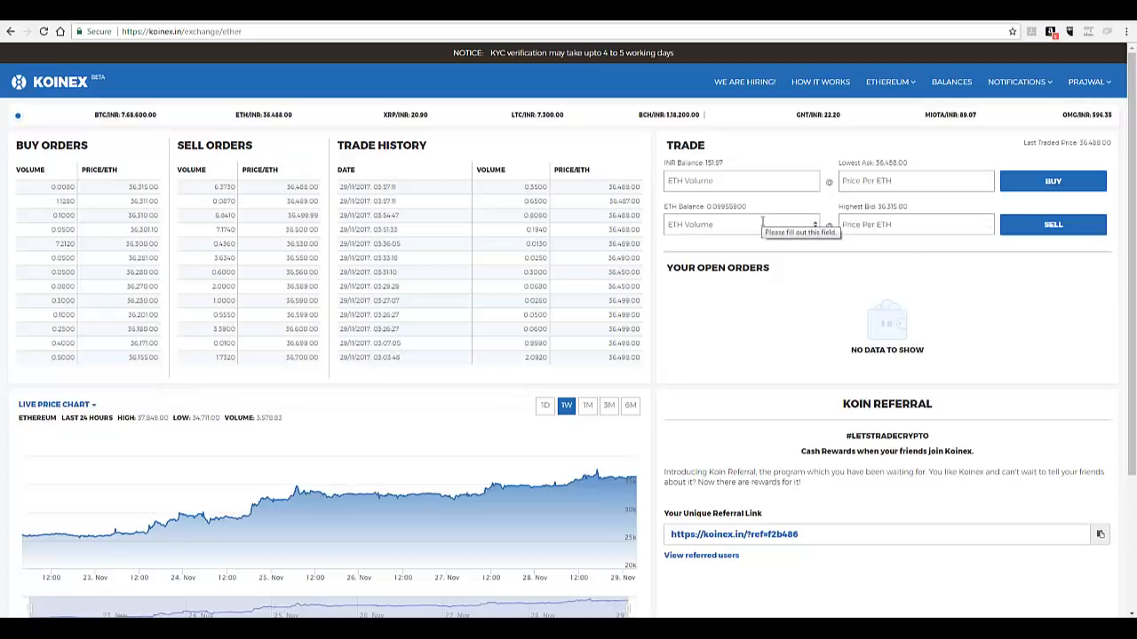
{"action": "mouse_move", "coordinate": [862, 286]}
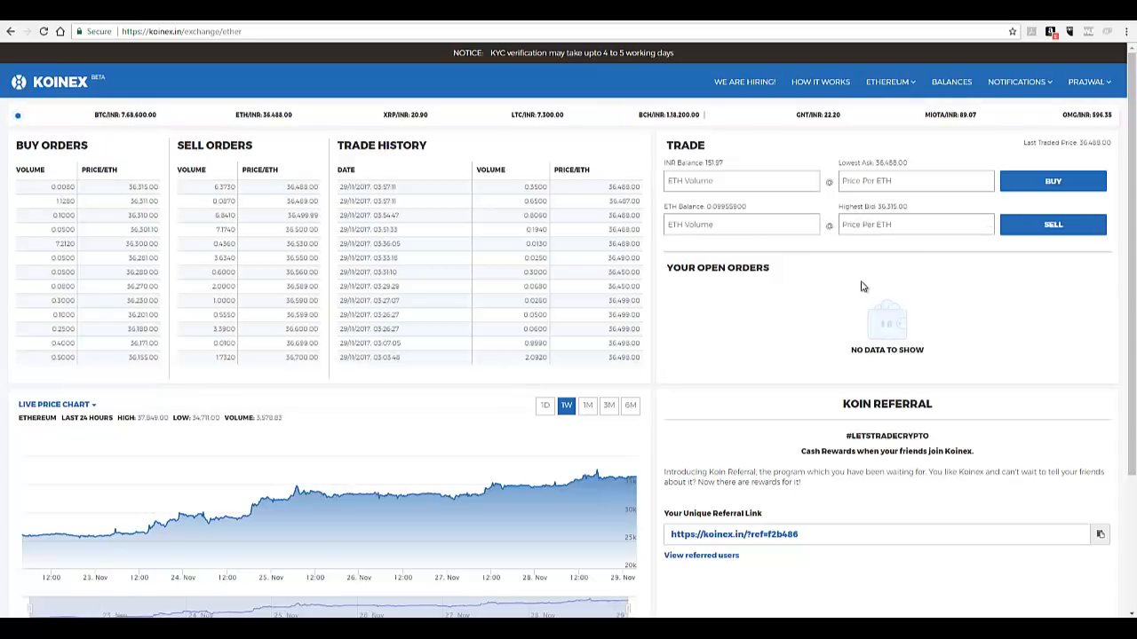
{"action": "mouse_move", "coordinate": [849, 277]}
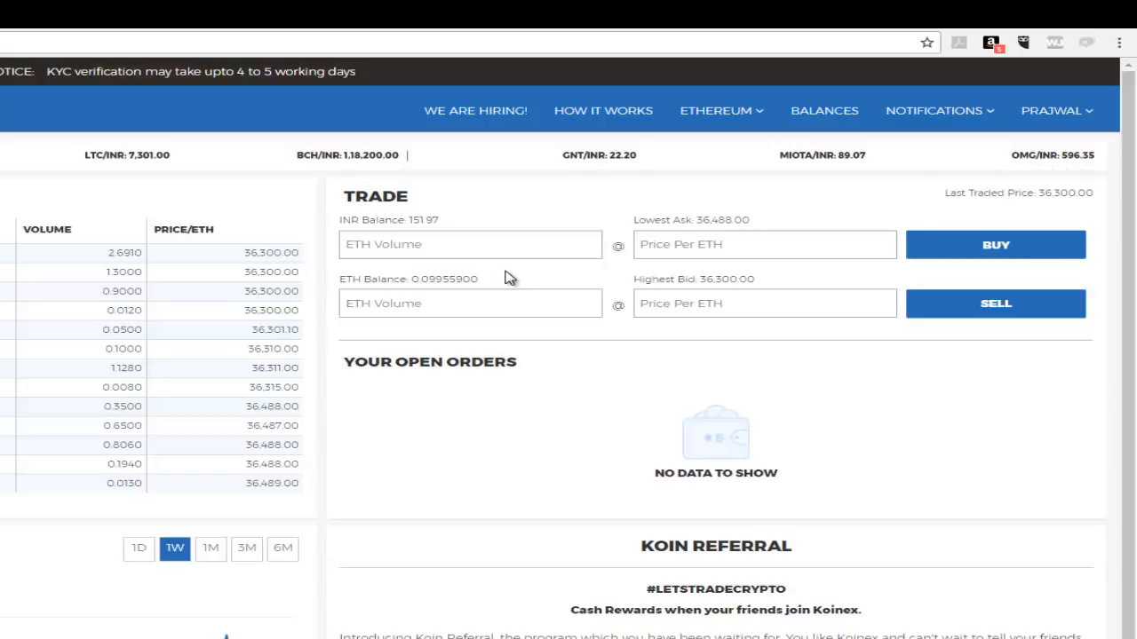
{"action": "mouse_move", "coordinate": [518, 283]}
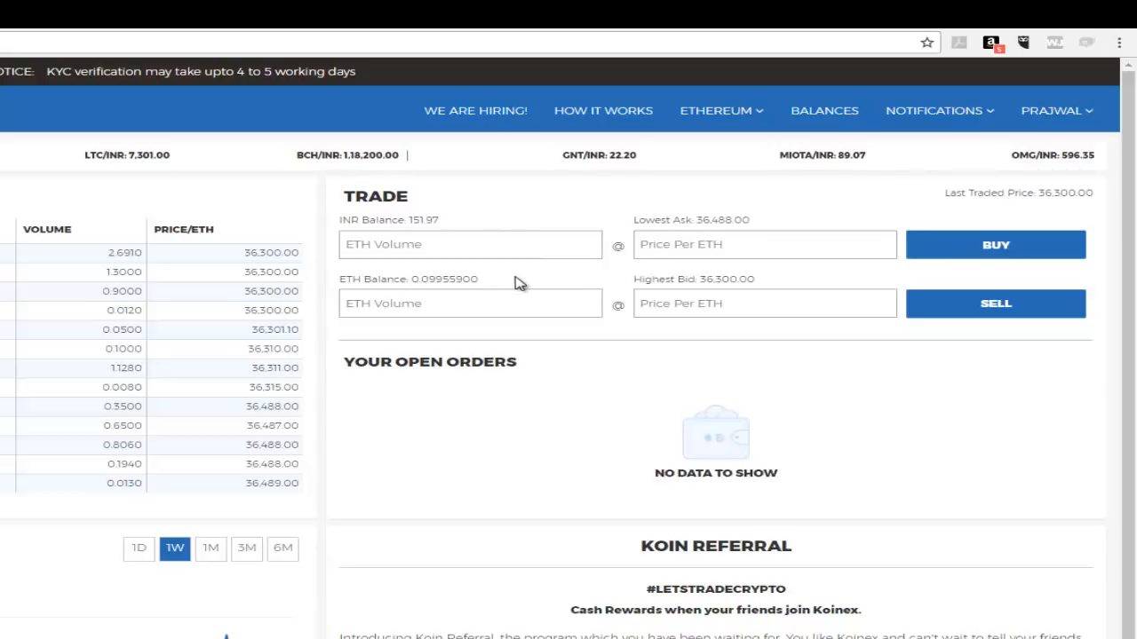
{"action": "mouse_move", "coordinate": [816, 121]}
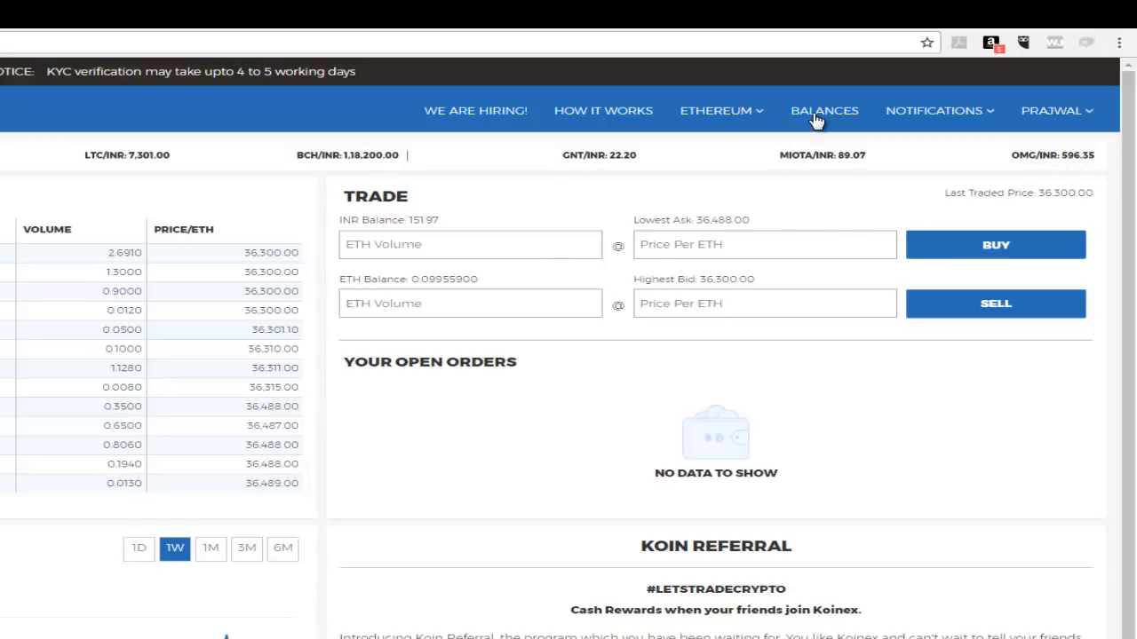
{"action": "left_click", "coordinate": [469, 301]}
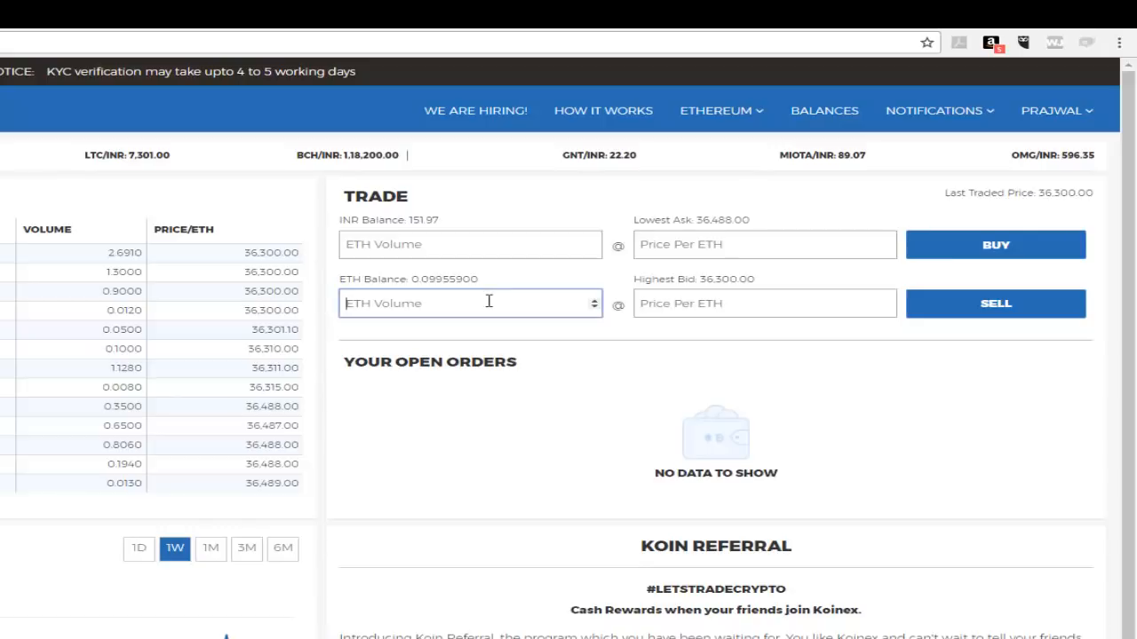
{"action": "type", "text": "0"}
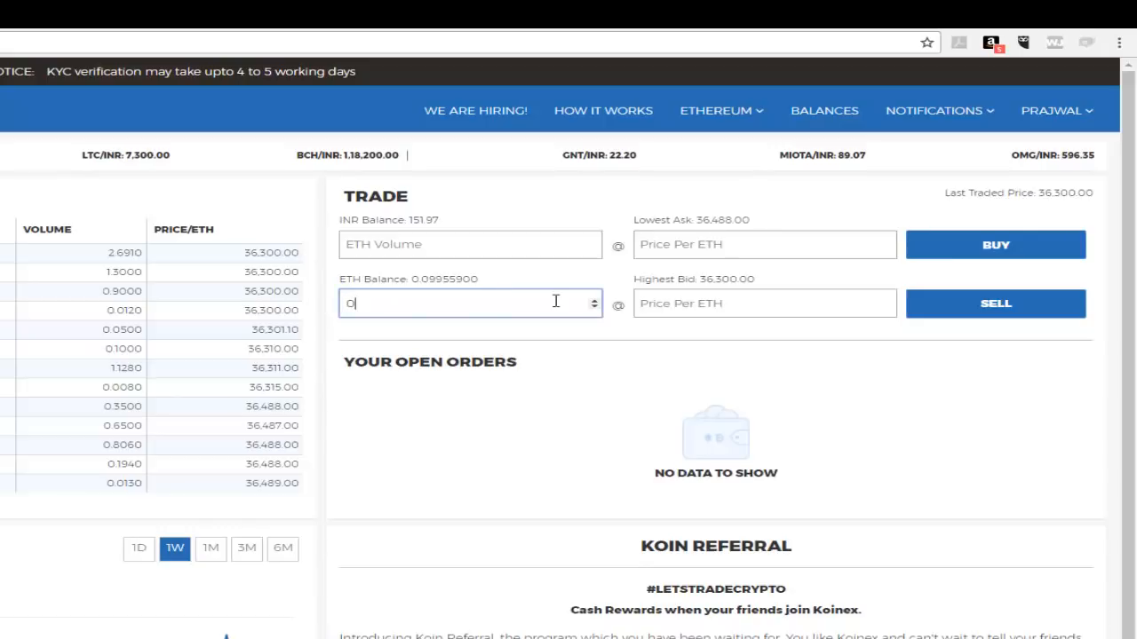
{"action": "type", "text": ".0995"}
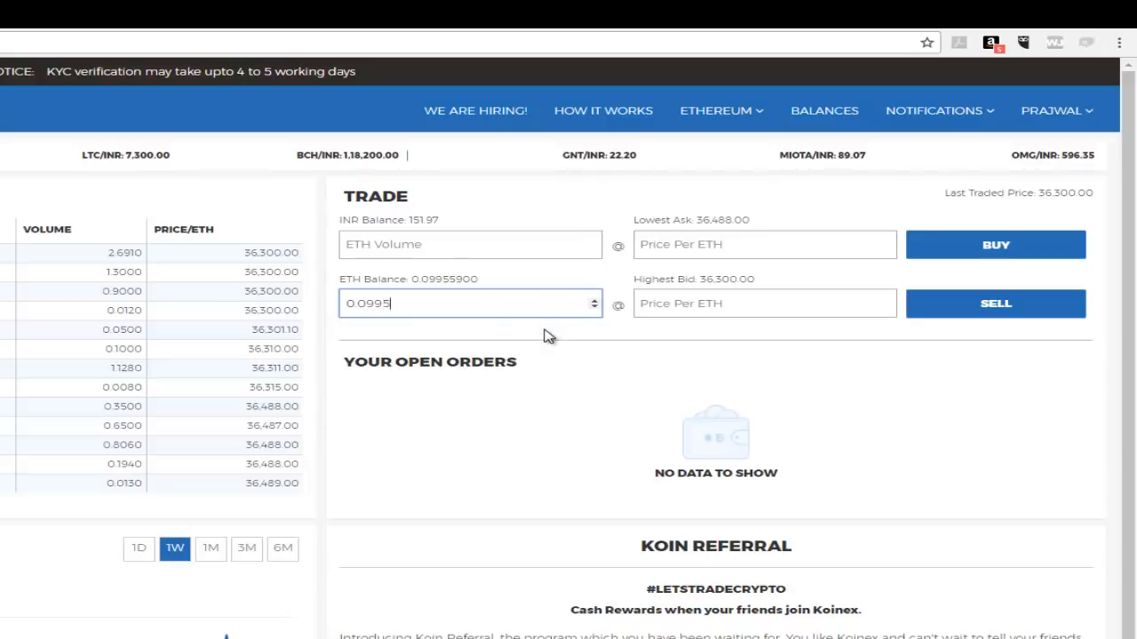
{"action": "mouse_move", "coordinate": [560, 304]}
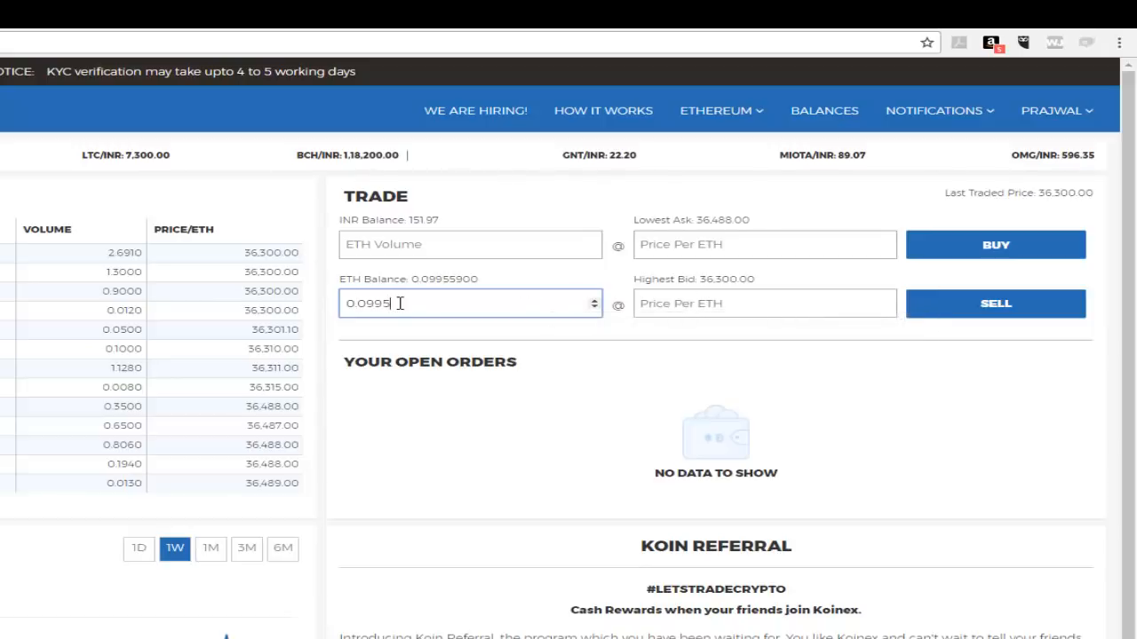
{"action": "key", "text": "Backspace"}
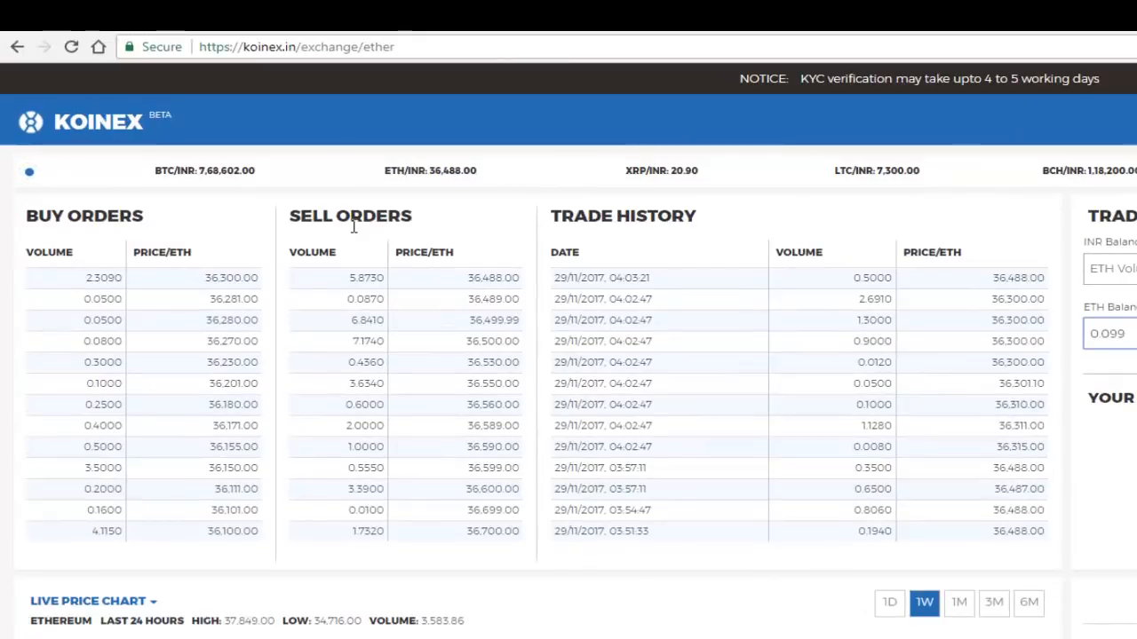
{"action": "mouse_move", "coordinate": [726, 204]}
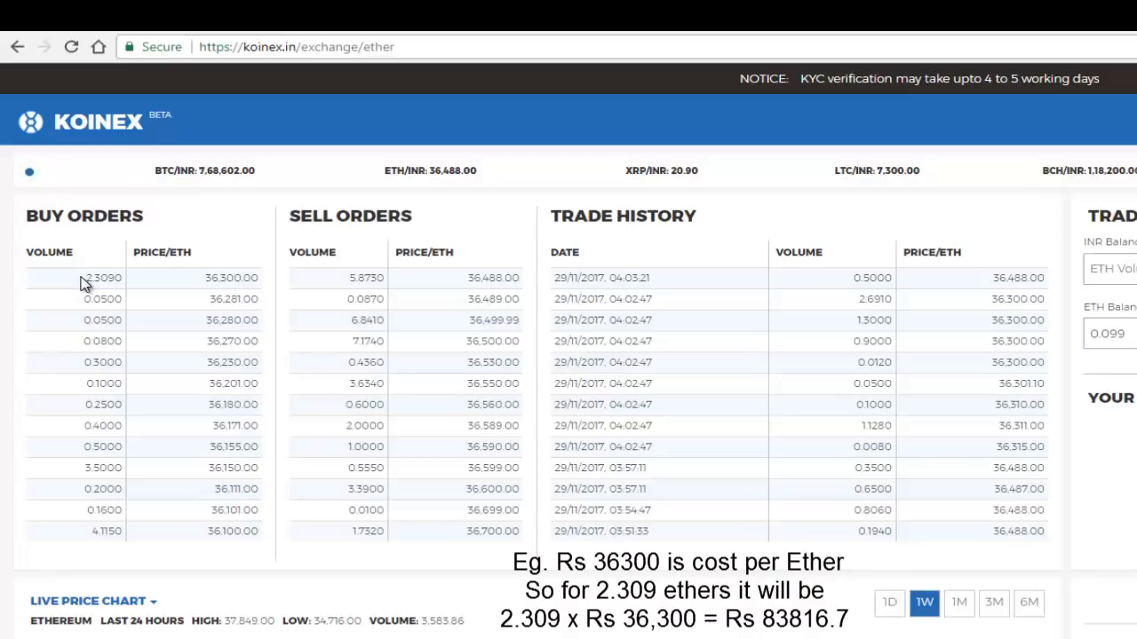
{"action": "mouse_move", "coordinate": [199, 286]}
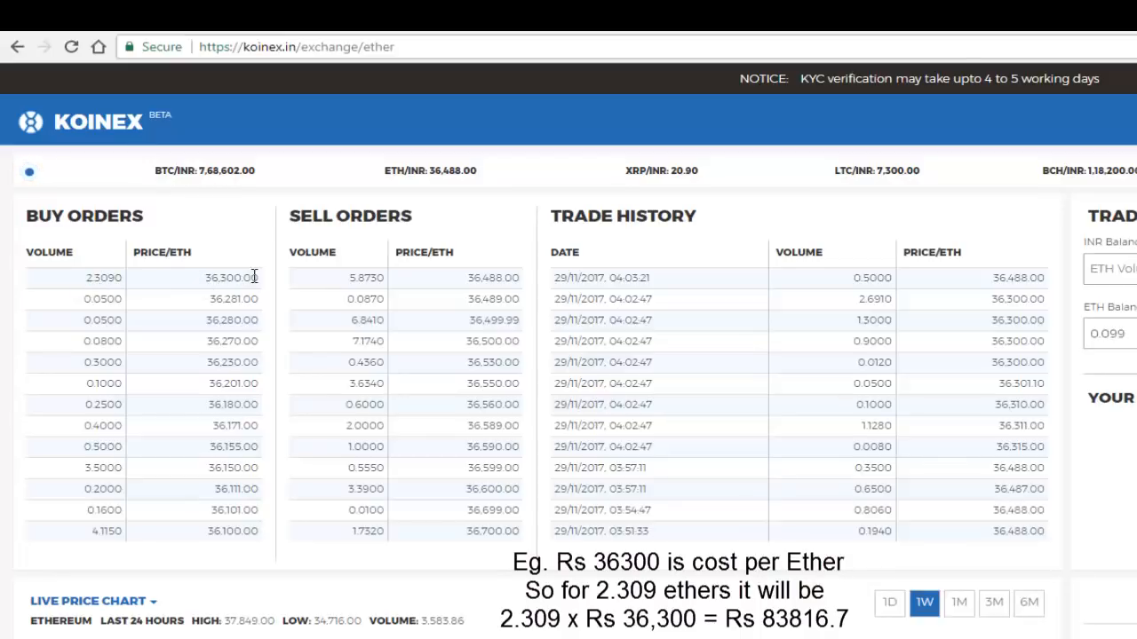
{"action": "mouse_move", "coordinate": [88, 284]}
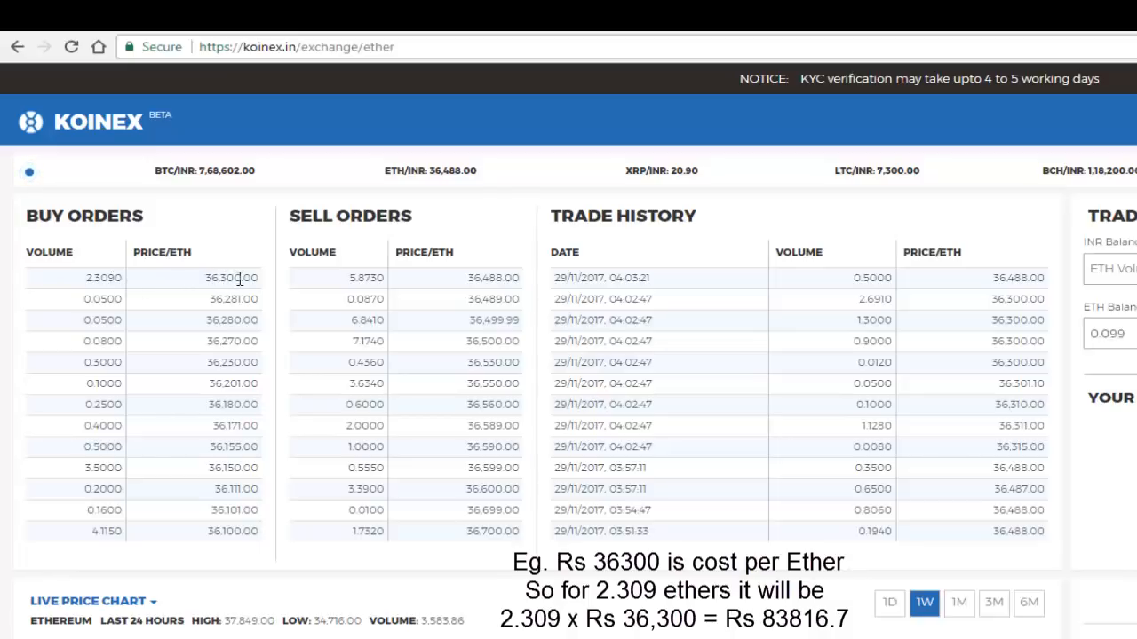
{"action": "double_click", "coordinate": [231, 277]}
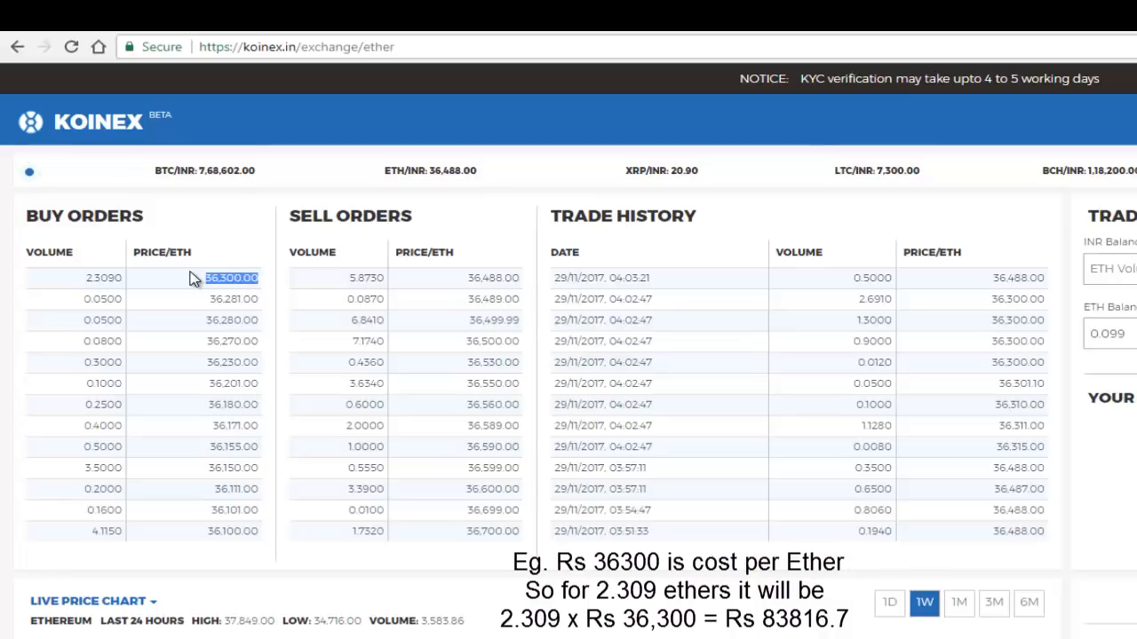
{"action": "mouse_move", "coordinate": [181, 305]}
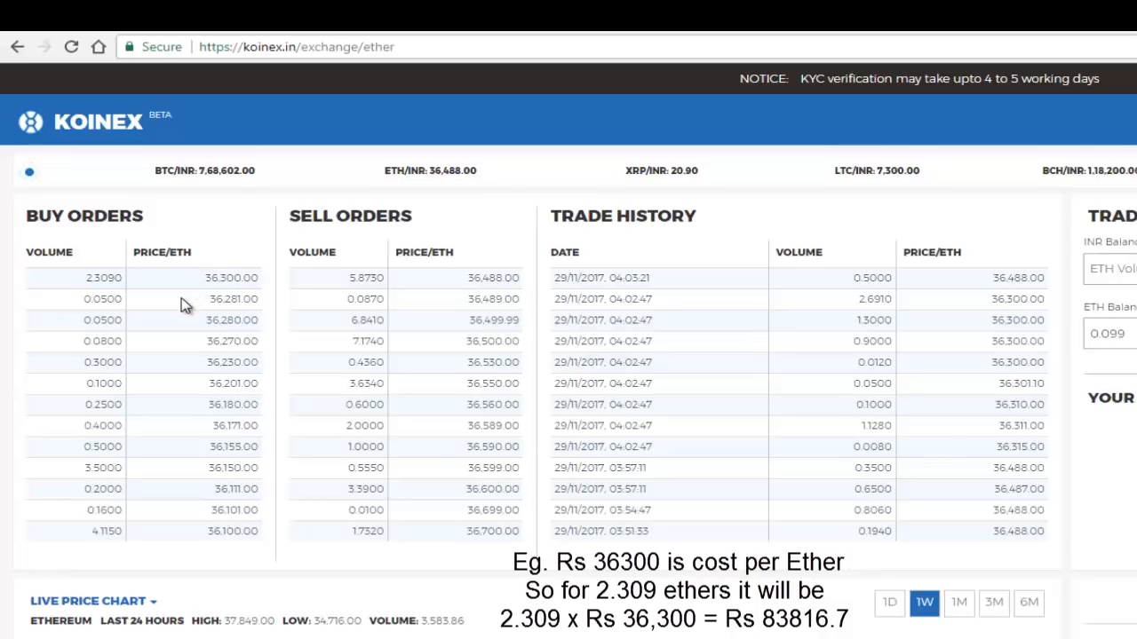
{"action": "left_click", "coordinate": [103, 298]}
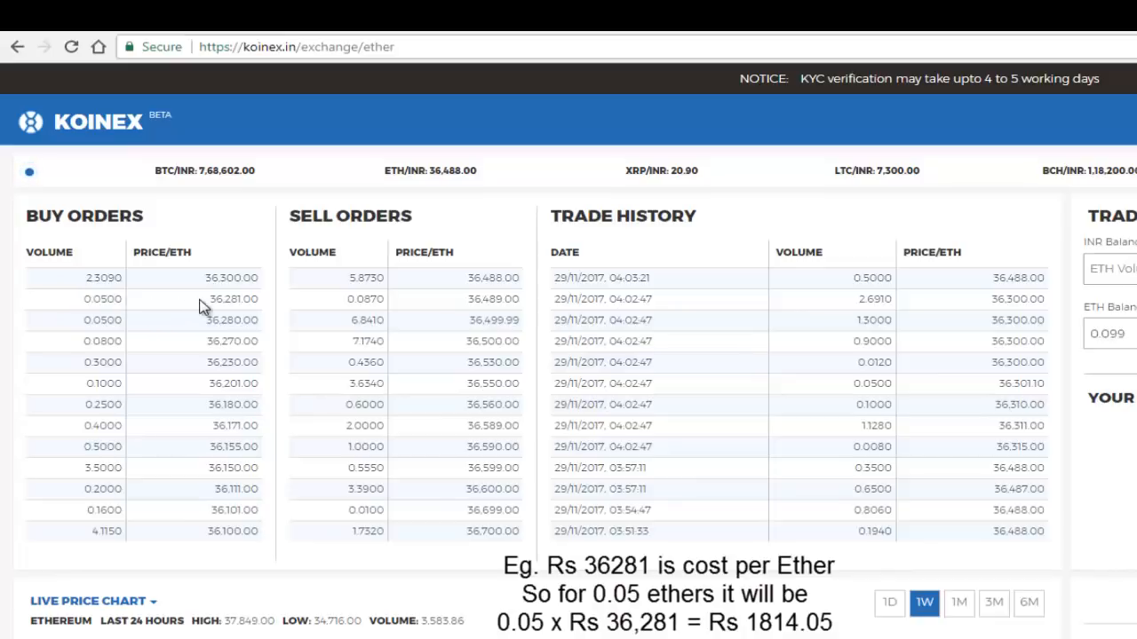
{"action": "mouse_move", "coordinate": [274, 336]}
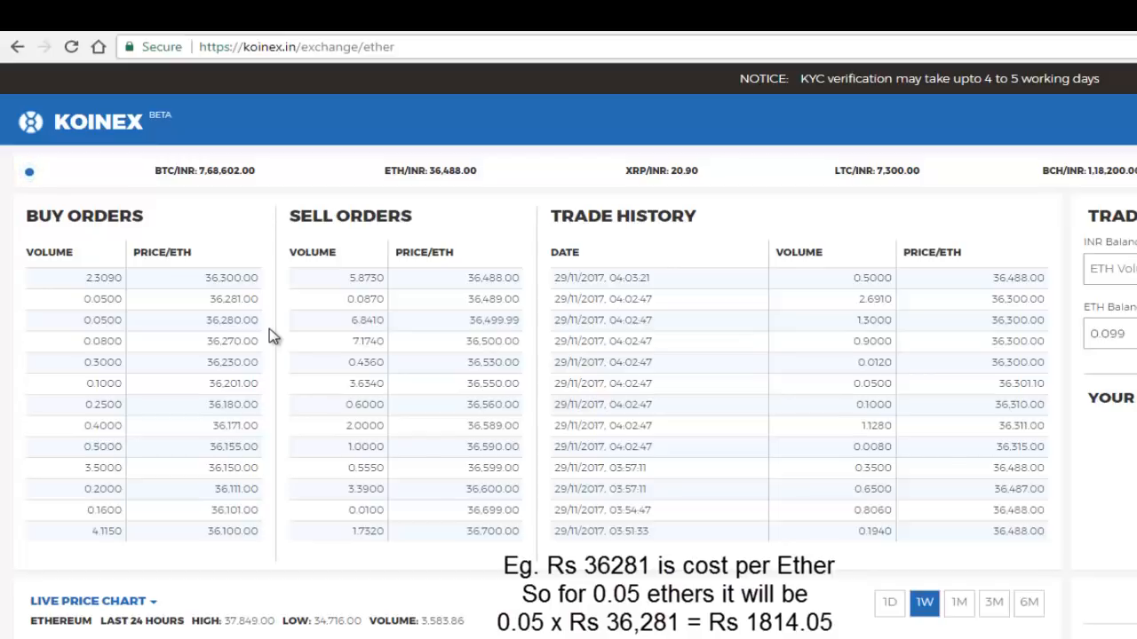
{"action": "mouse_move", "coordinate": [206, 284]}
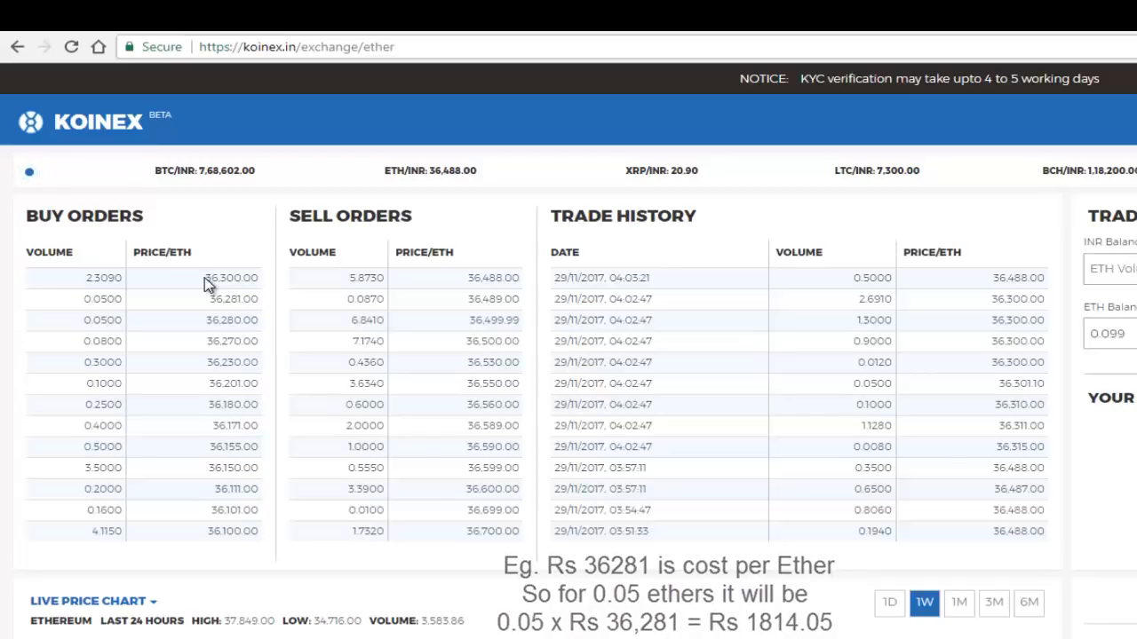
{"action": "double_click", "coordinate": [231, 277]}
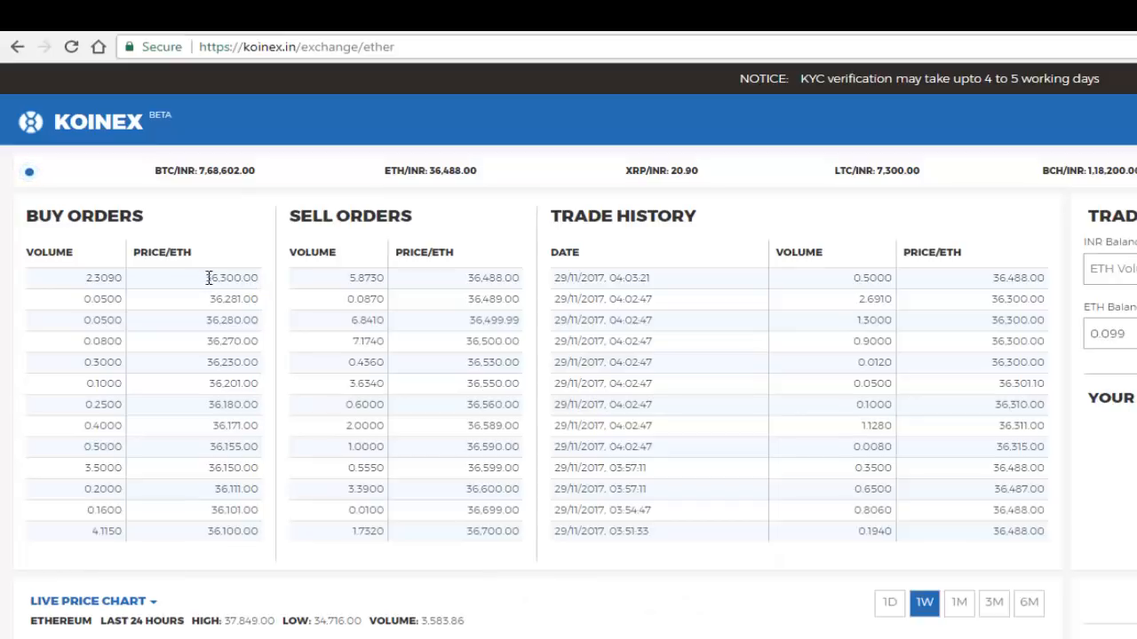
{"action": "double_click", "coordinate": [230, 277]}
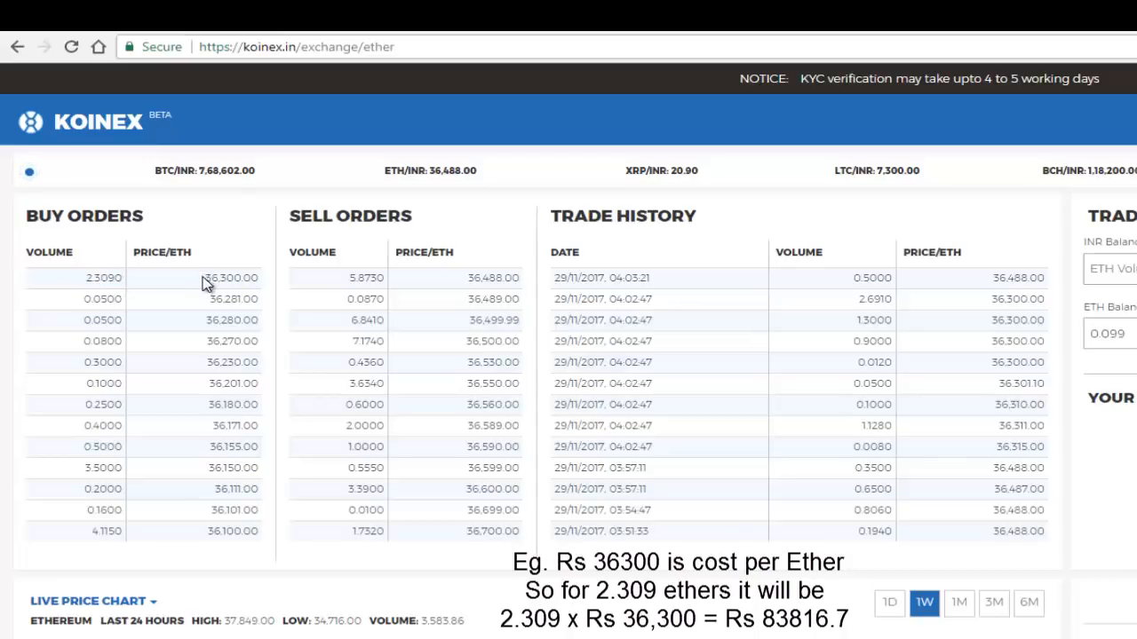
{"action": "double_click", "coordinate": [220, 277]}
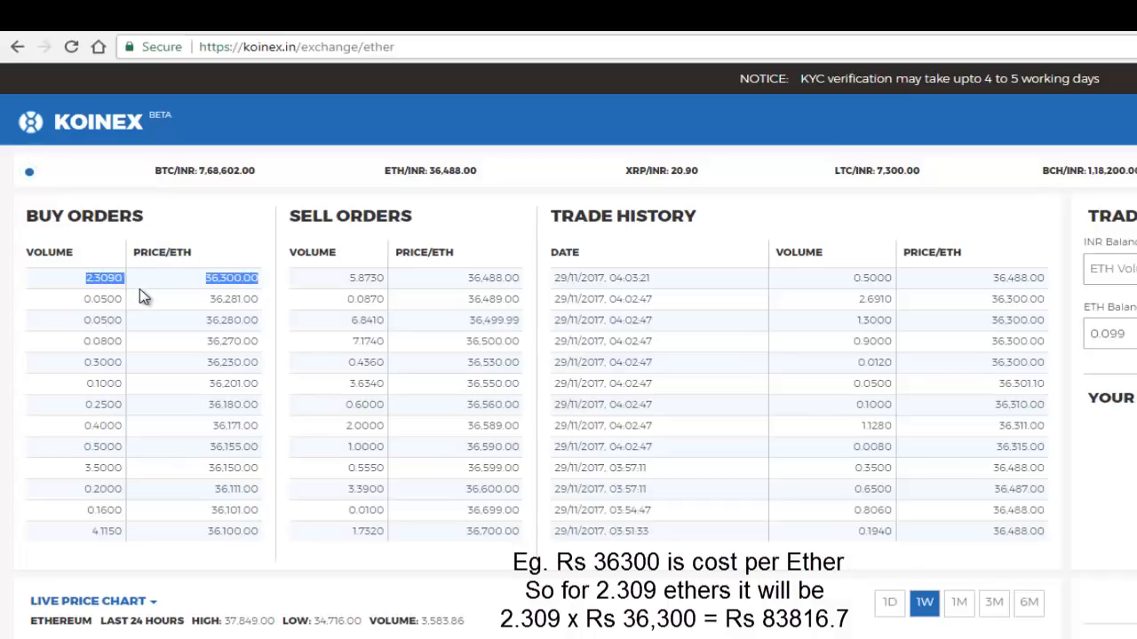
{"action": "mouse_move", "coordinate": [138, 323]}
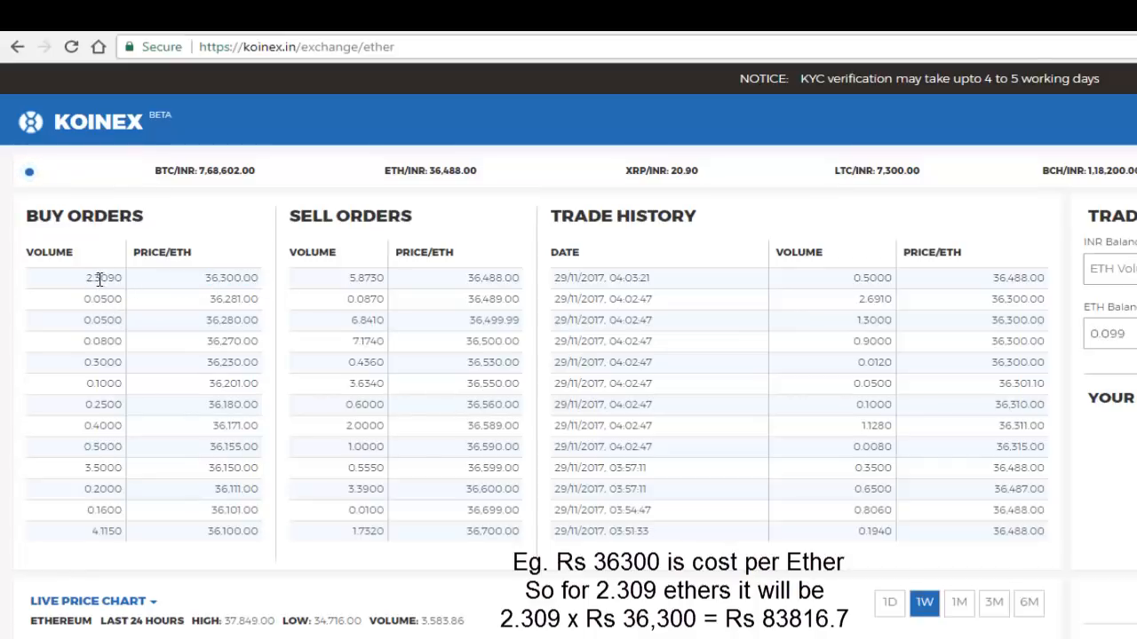
{"action": "mouse_move", "coordinate": [156, 270]}
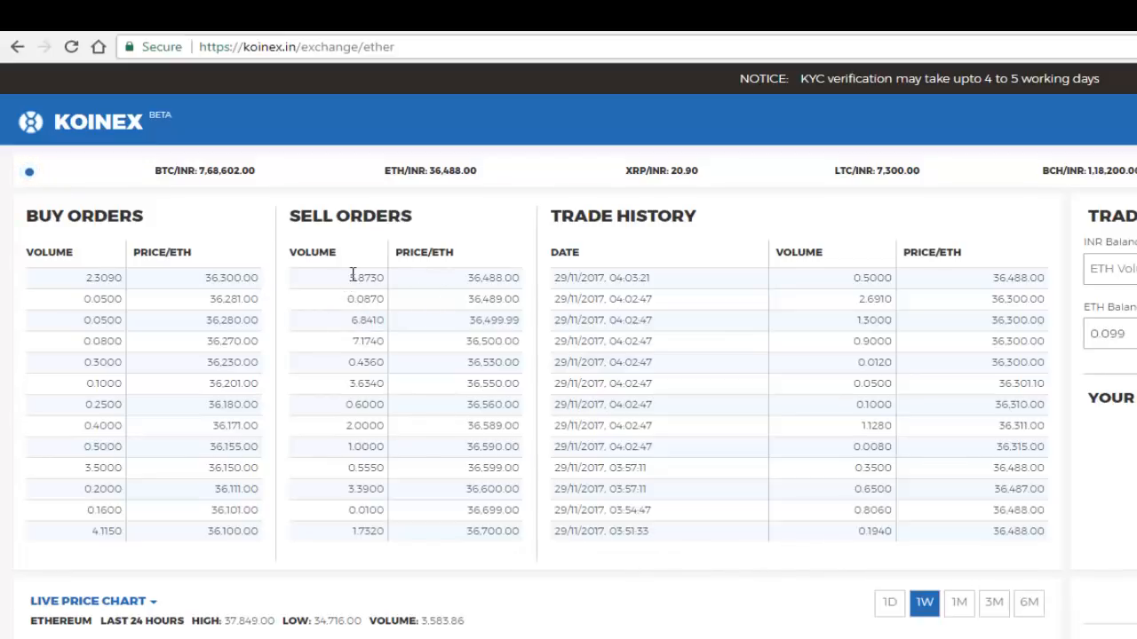
{"action": "mouse_move", "coordinate": [366, 277]}
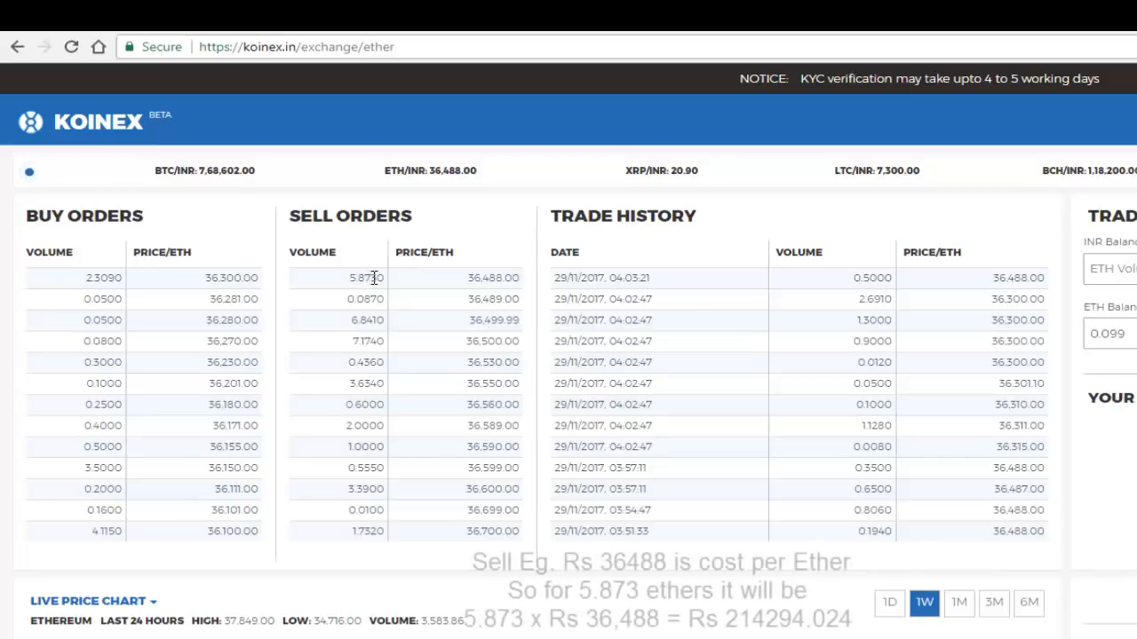
{"action": "mouse_move", "coordinate": [444, 286]}
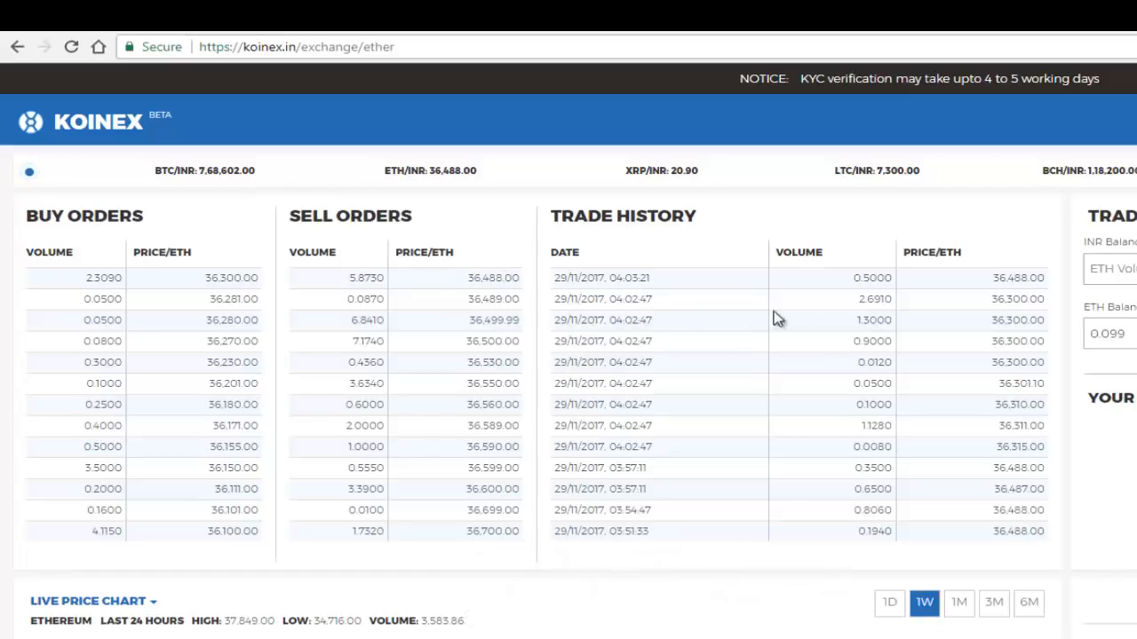
{"action": "mouse_move", "coordinate": [728, 536]}
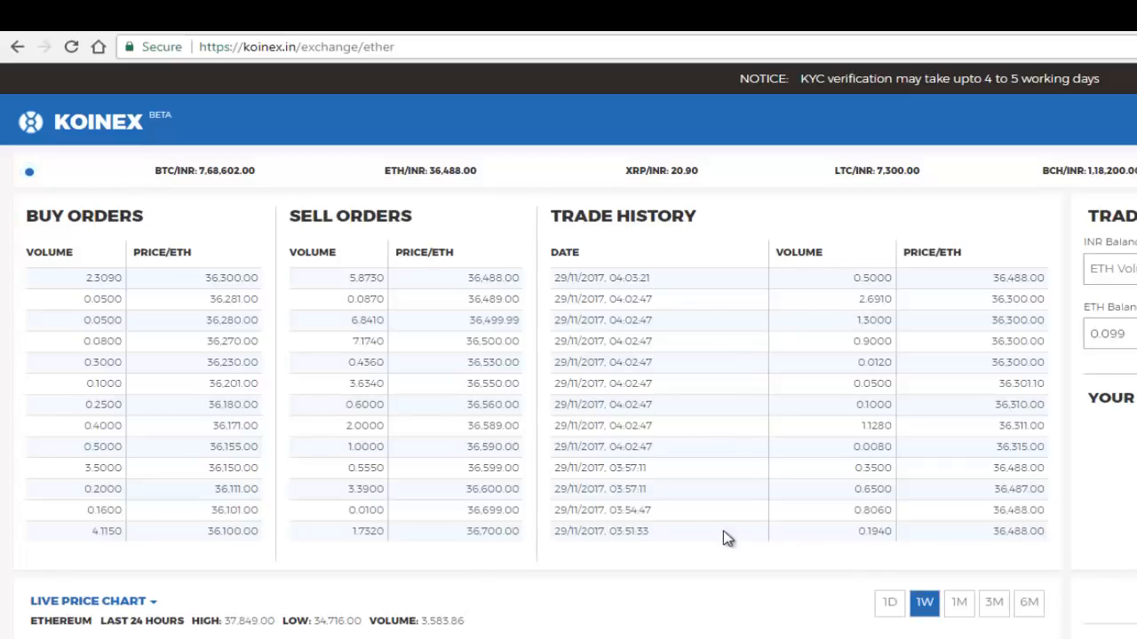
{"action": "mouse_move", "coordinate": [725, 291]}
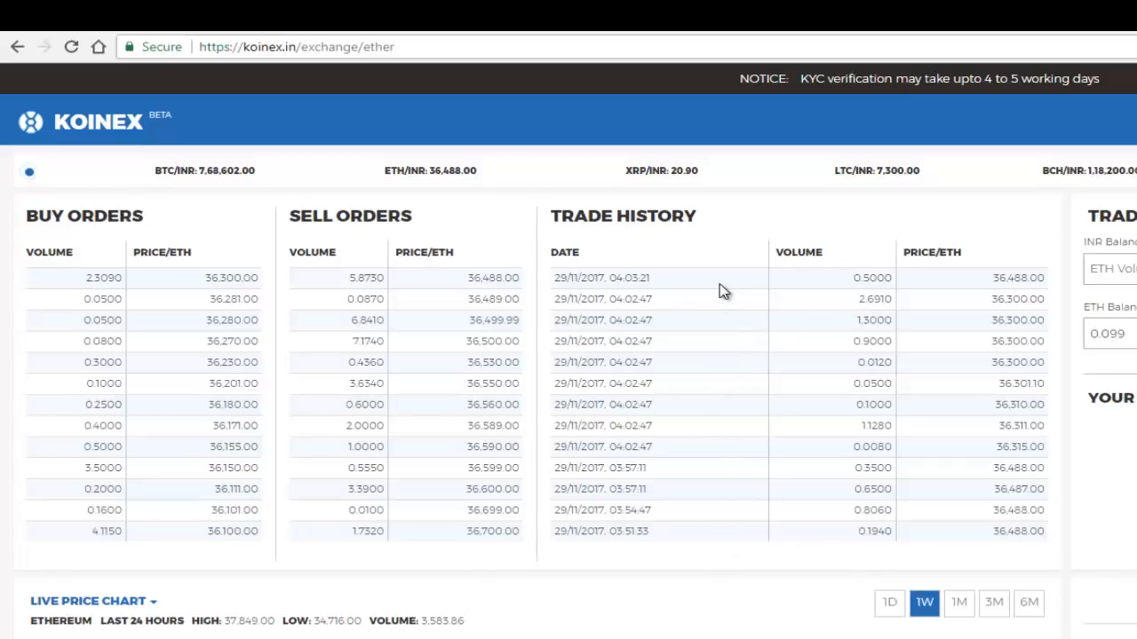
{"action": "mouse_move", "coordinate": [917, 346]}
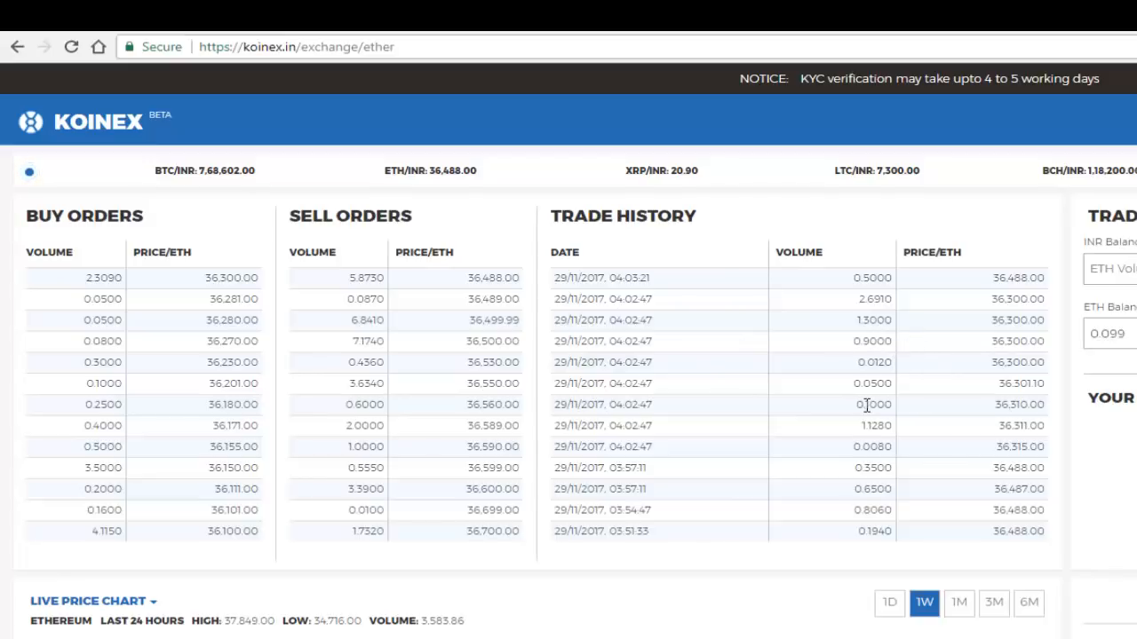
{"action": "mouse_move", "coordinate": [970, 408]}
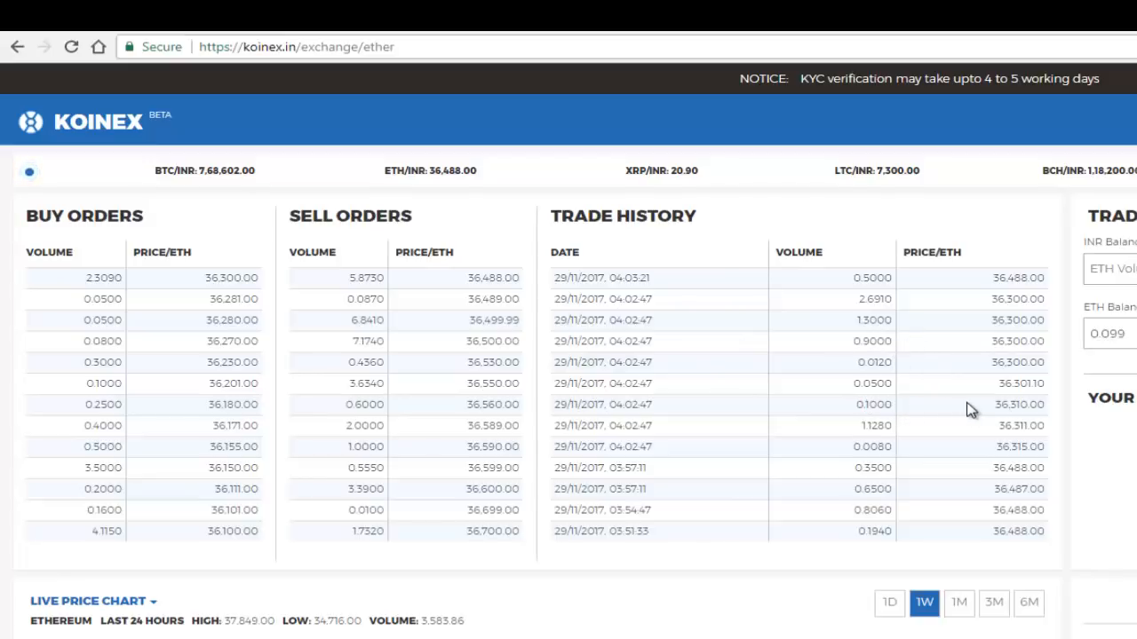
{"action": "mouse_move", "coordinate": [1031, 407]}
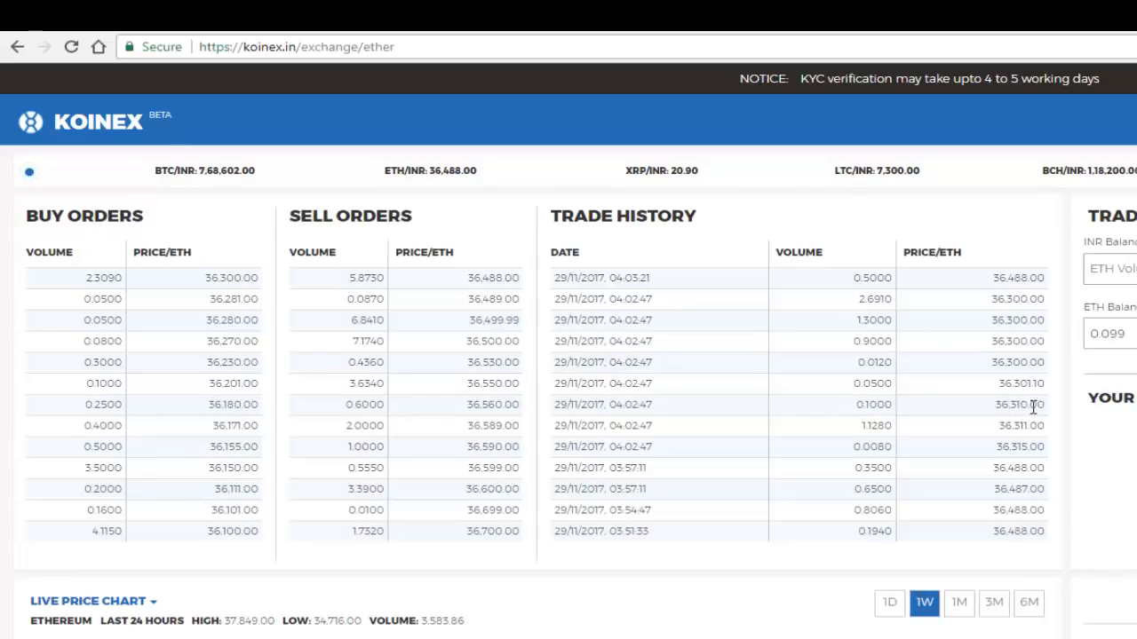
{"action": "mouse_move", "coordinate": [865, 401]}
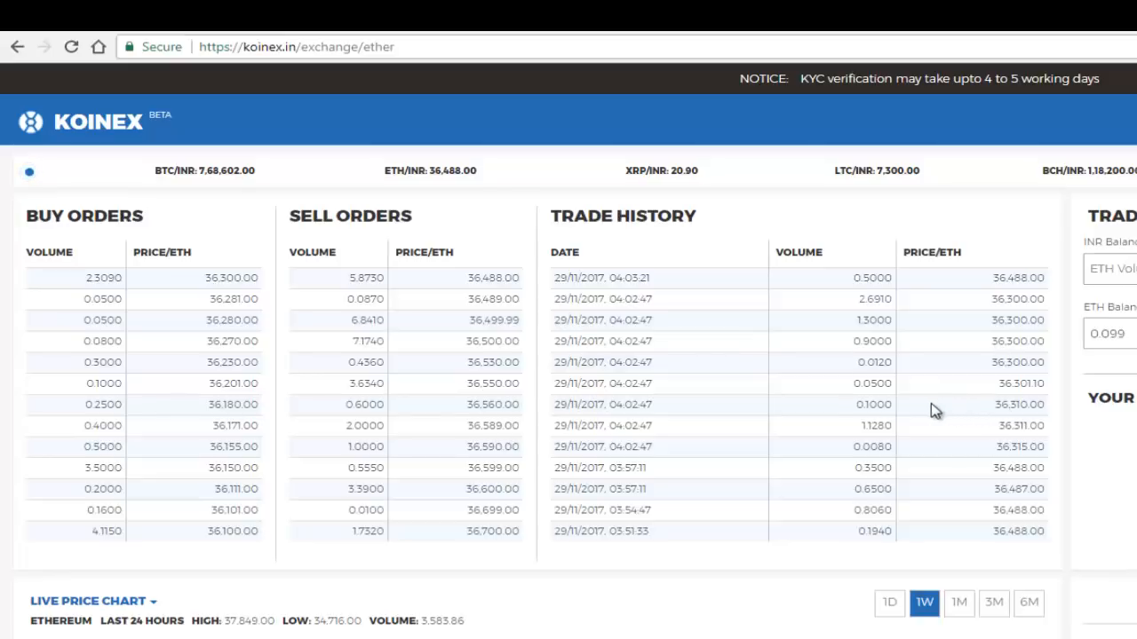
{"action": "left_click", "coordinate": [1108, 334]}
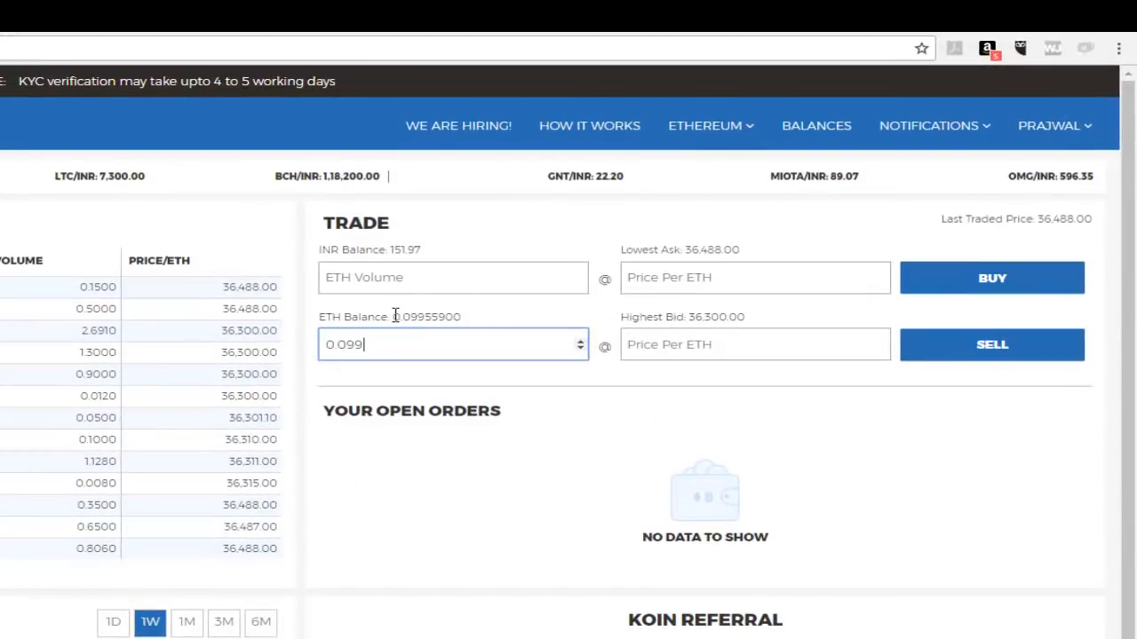
{"action": "double_click", "coordinate": [427, 316]}
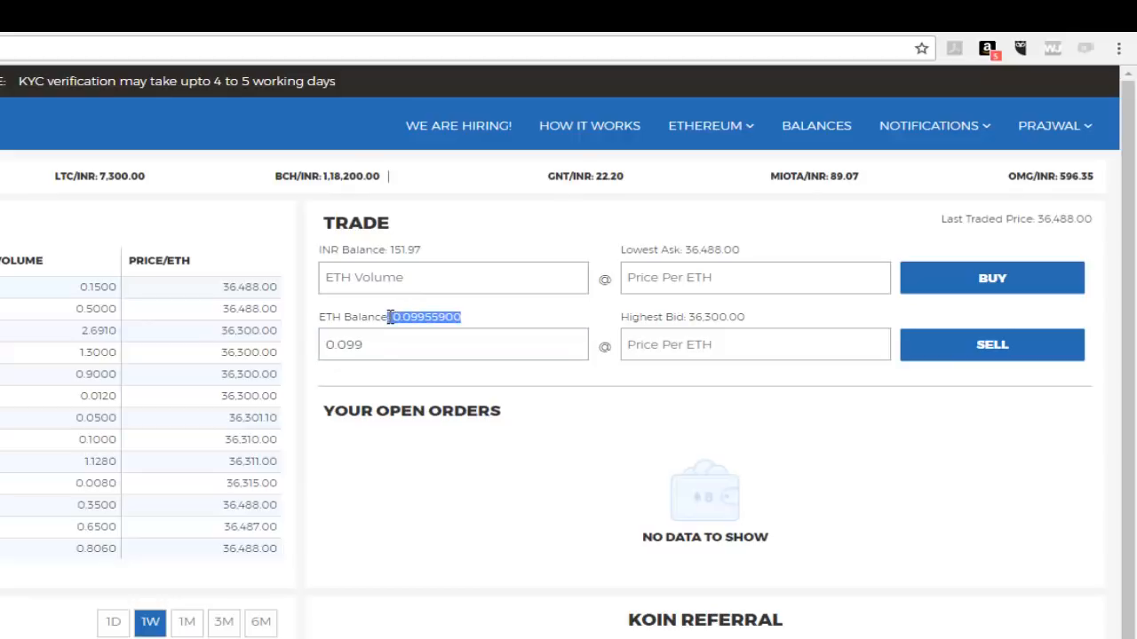
{"action": "left_click", "coordinate": [453, 345]}
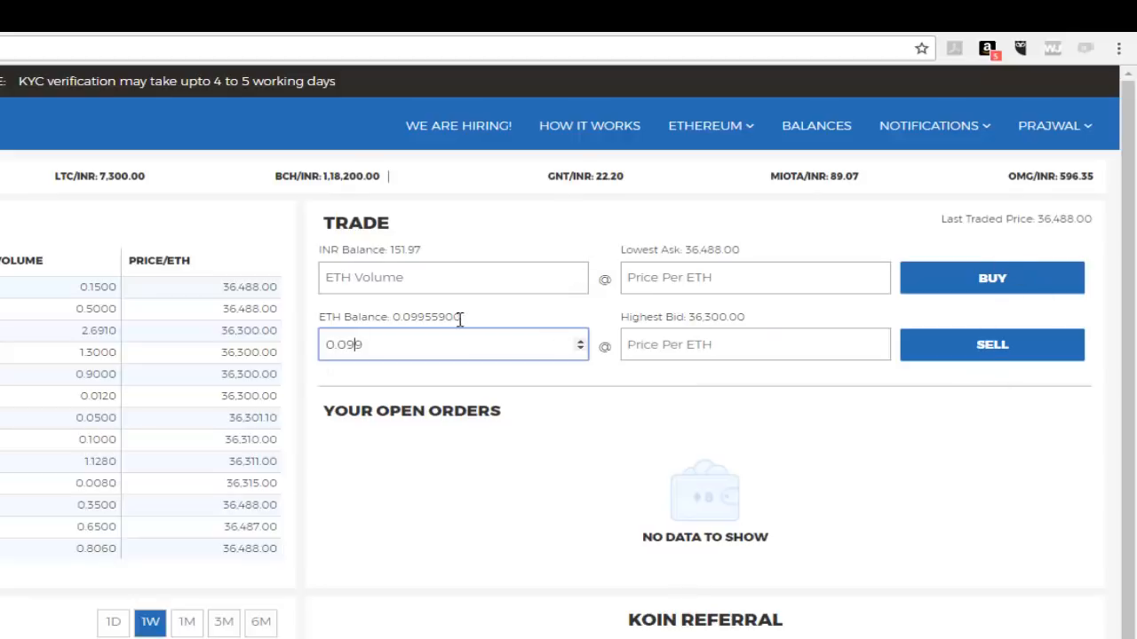
{"action": "double_click", "coordinate": [426, 316]}
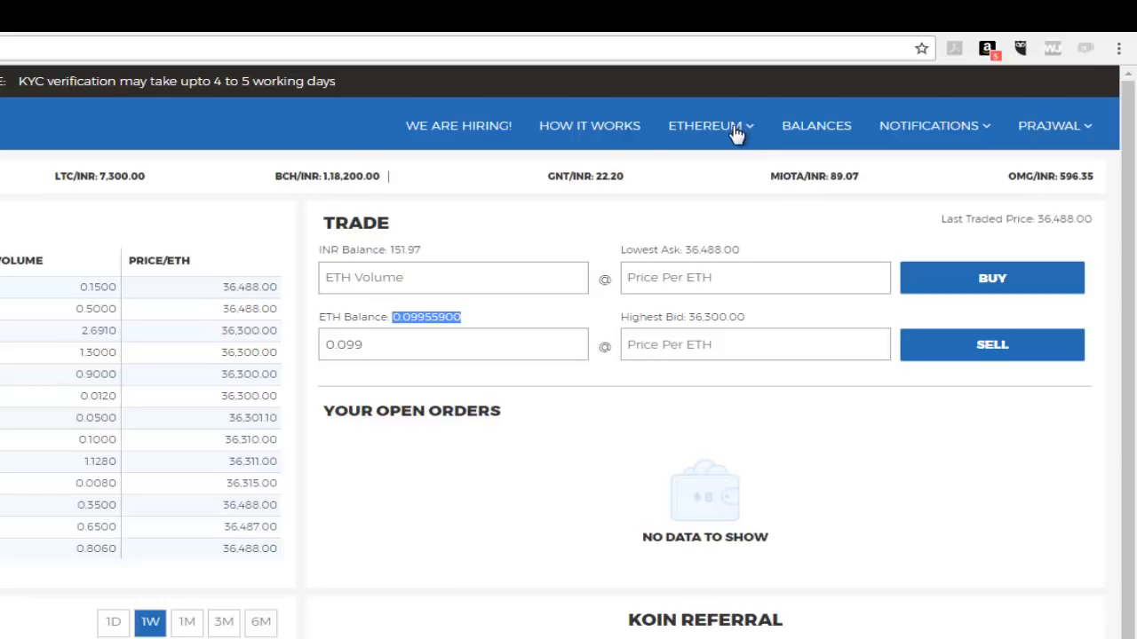
{"action": "left_click", "coordinate": [707, 124]}
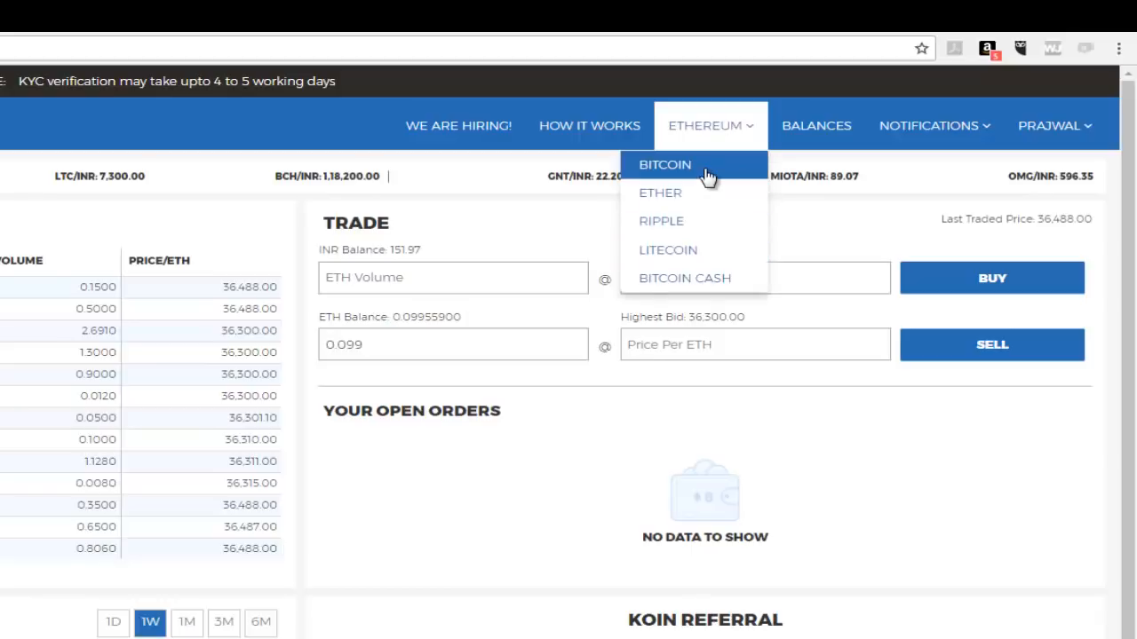
{"action": "mouse_move", "coordinate": [618, 191]}
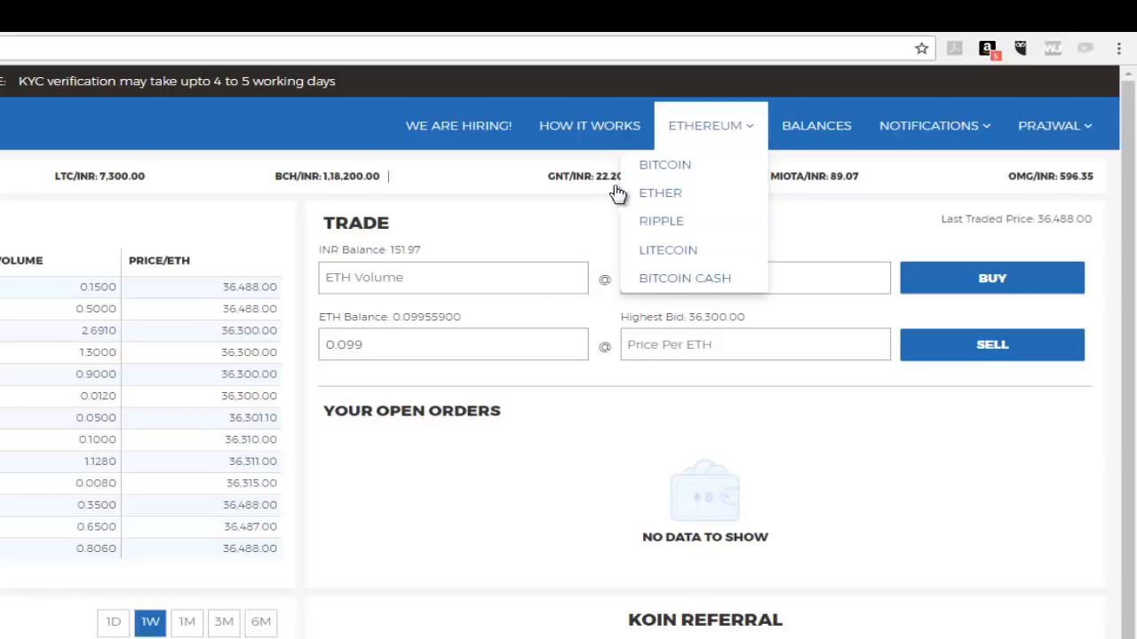
{"action": "mouse_move", "coordinate": [661, 191]}
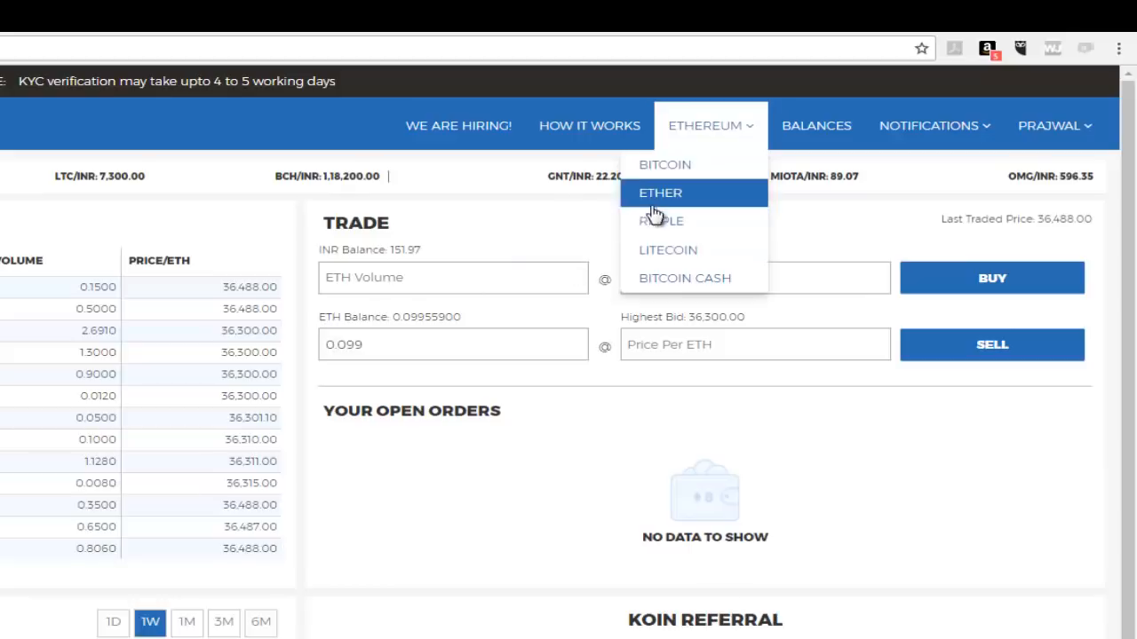
{"action": "mouse_move", "coordinate": [335, 313]}
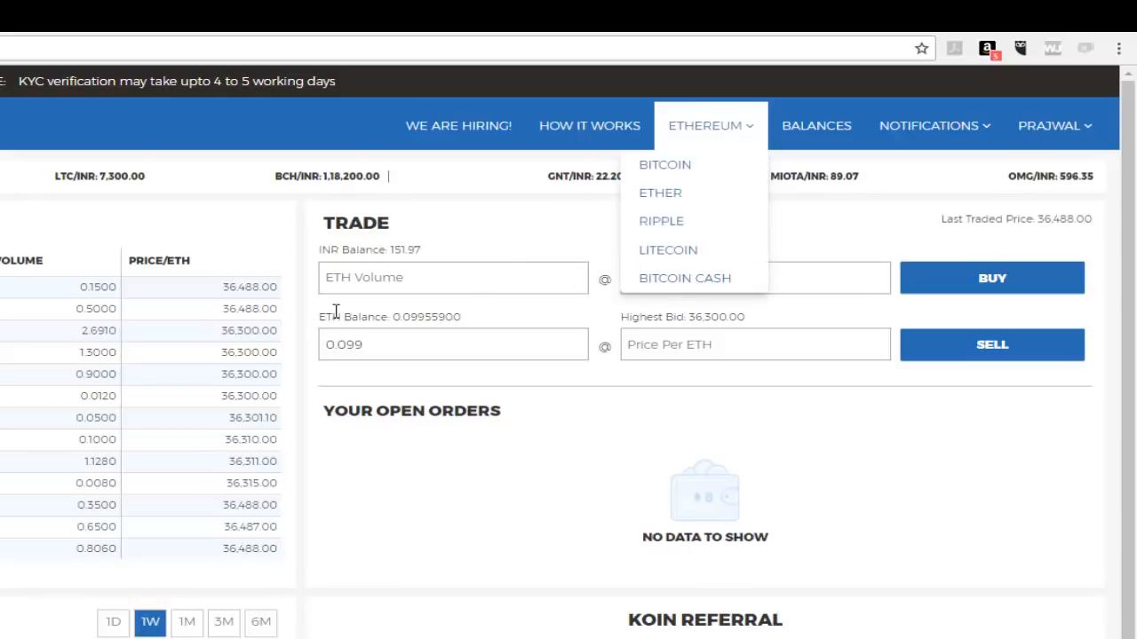
{"action": "mouse_move", "coordinate": [345, 312]}
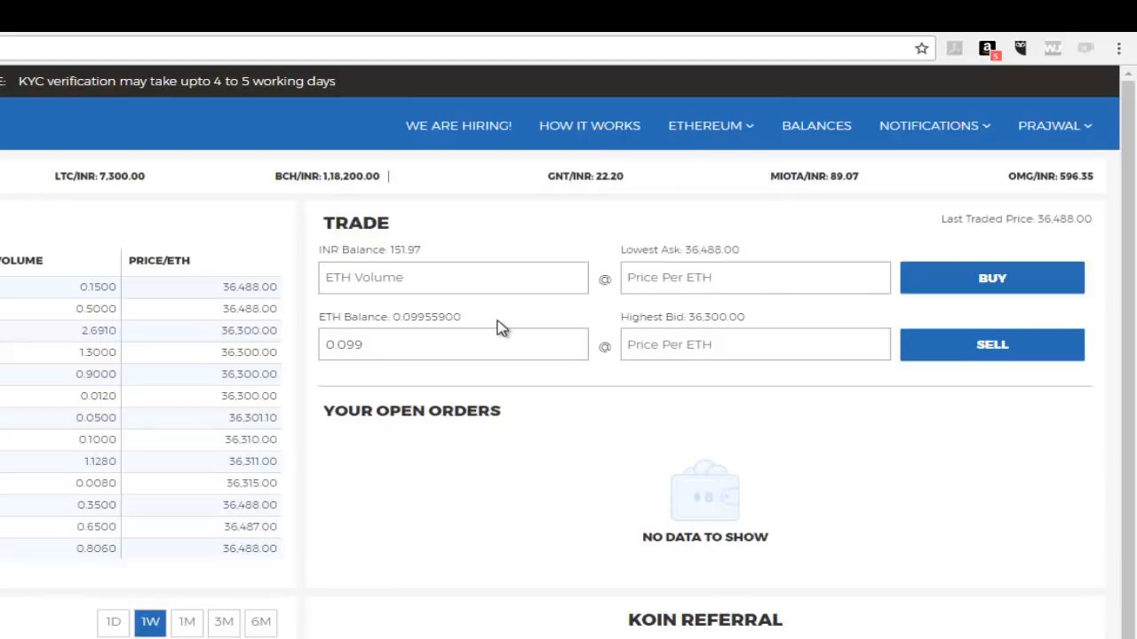
{"action": "left_click", "coordinate": [705, 124]}
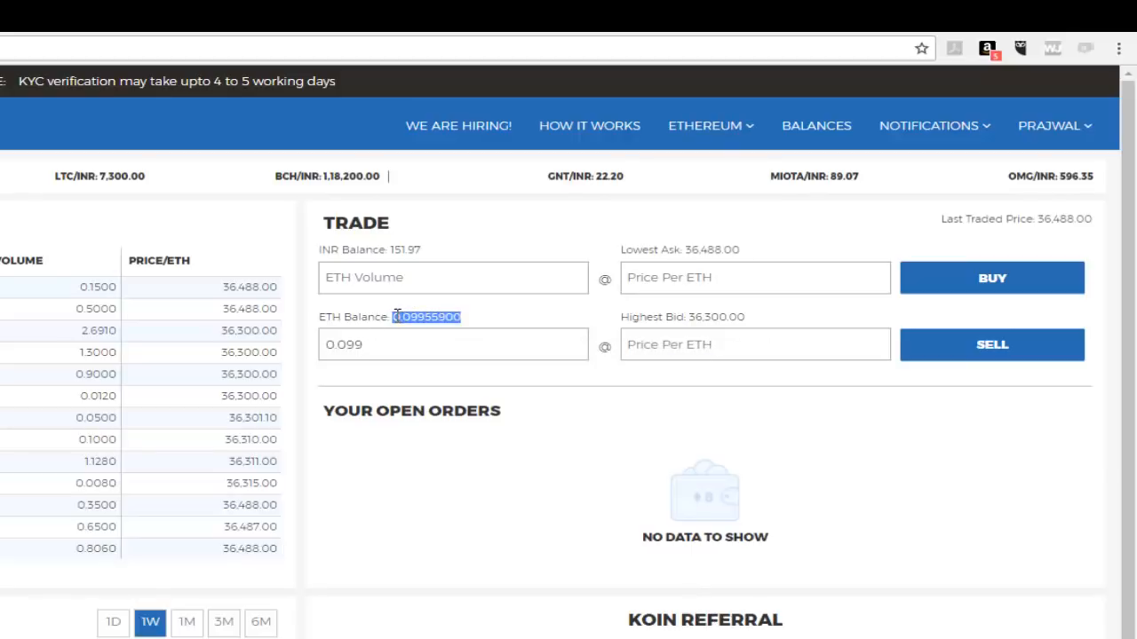
{"action": "mouse_move", "coordinate": [367, 394]}
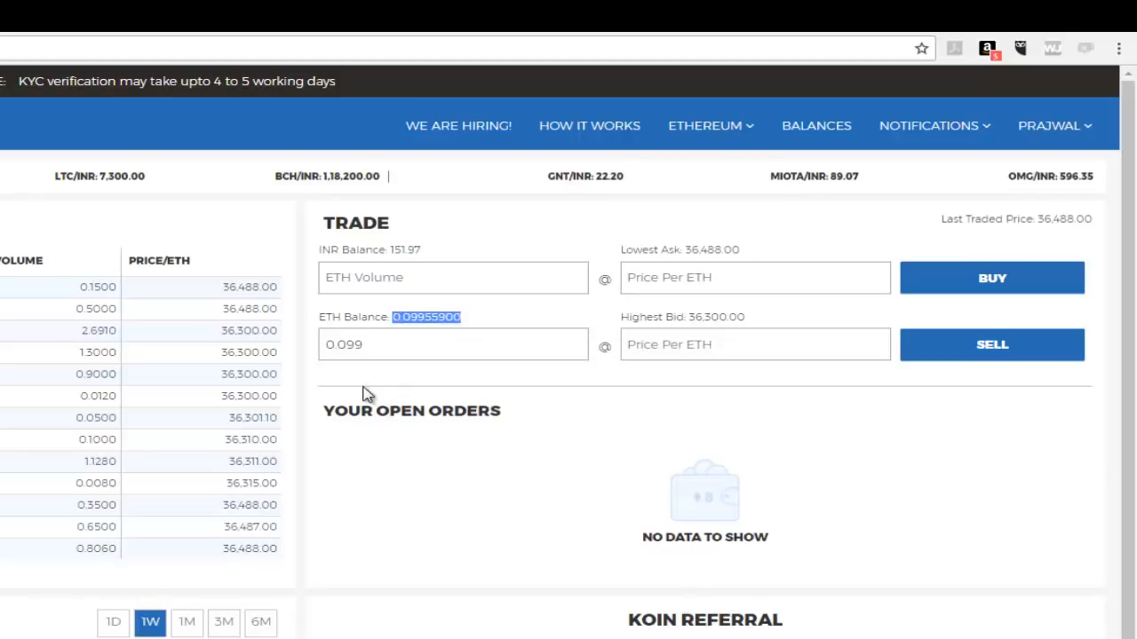
{"action": "left_click", "coordinate": [444, 344]}
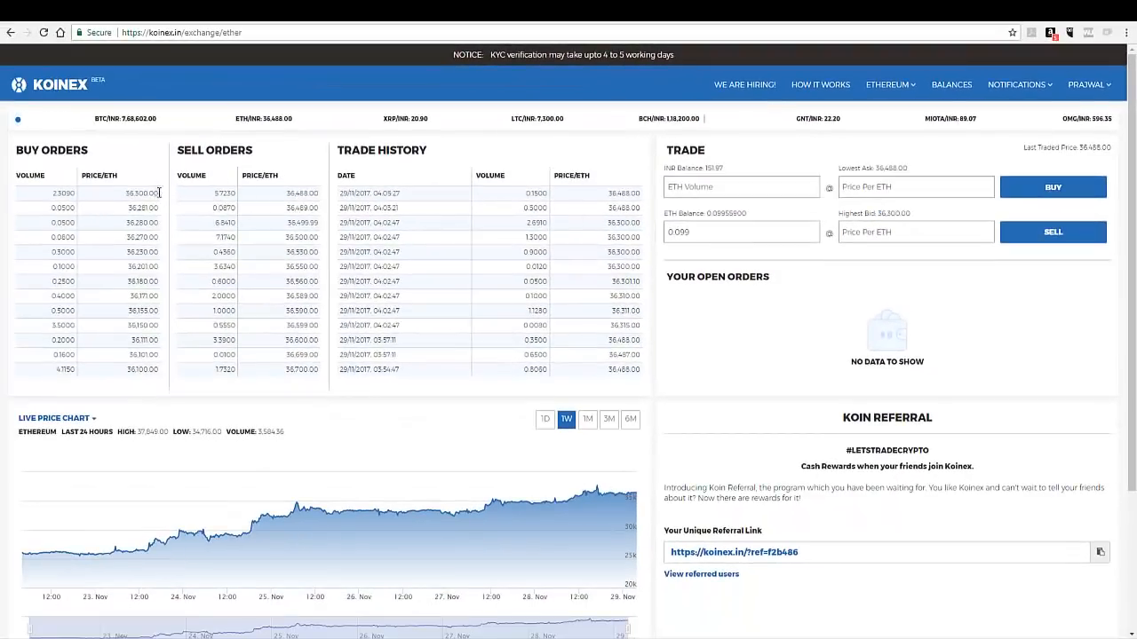
{"action": "double_click", "coordinate": [140, 192]}
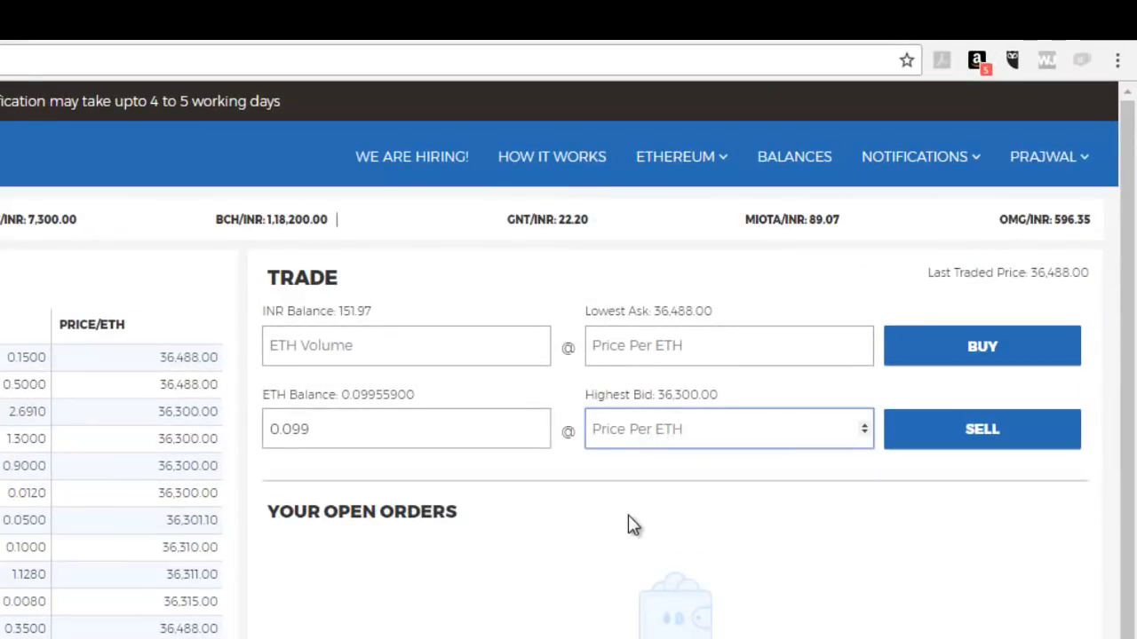
Sell 0.099 ETH at 36,300 per ETH (total Rs 3,593.70) and confirm the order.
{"action": "type", "text": "36300"}
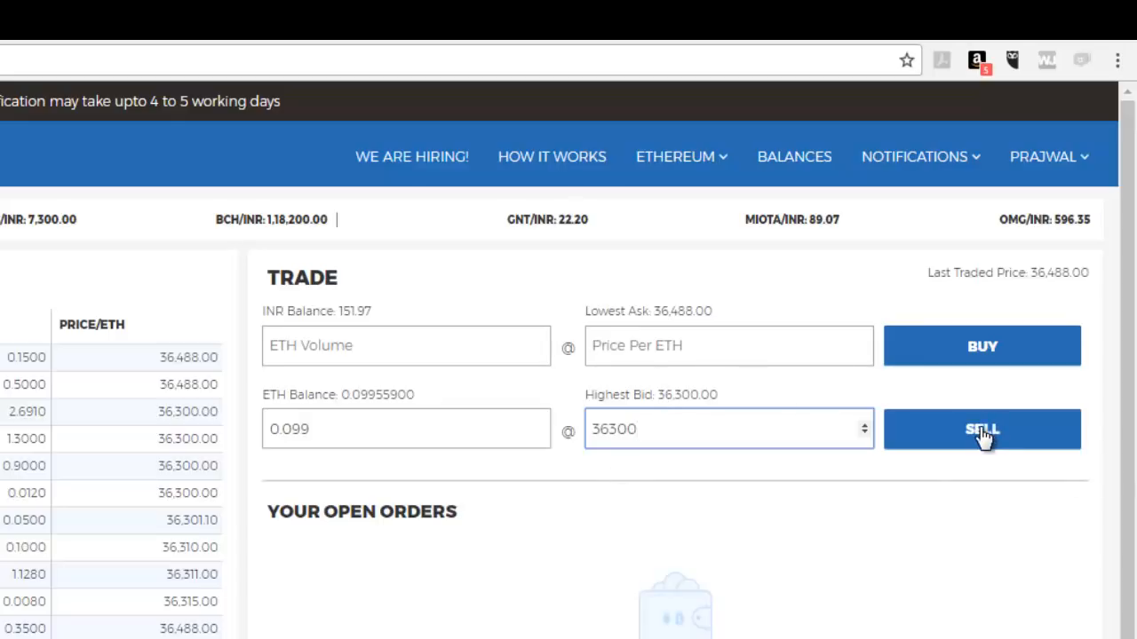
{"action": "left_click", "coordinate": [980, 428]}
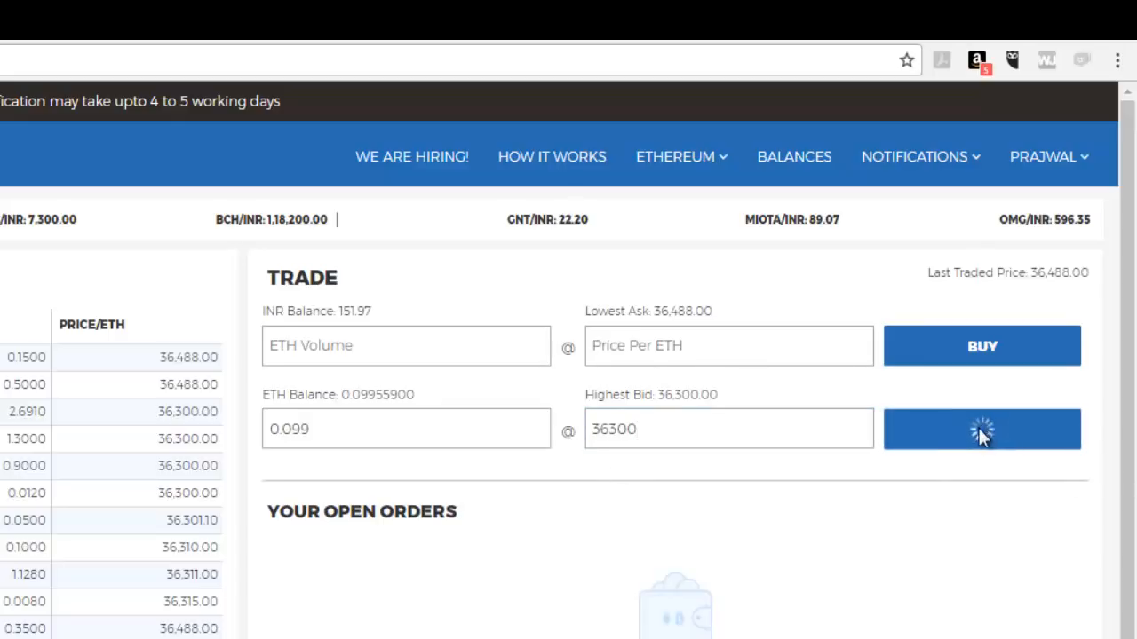
{"action": "left_click", "coordinate": [980, 428]}
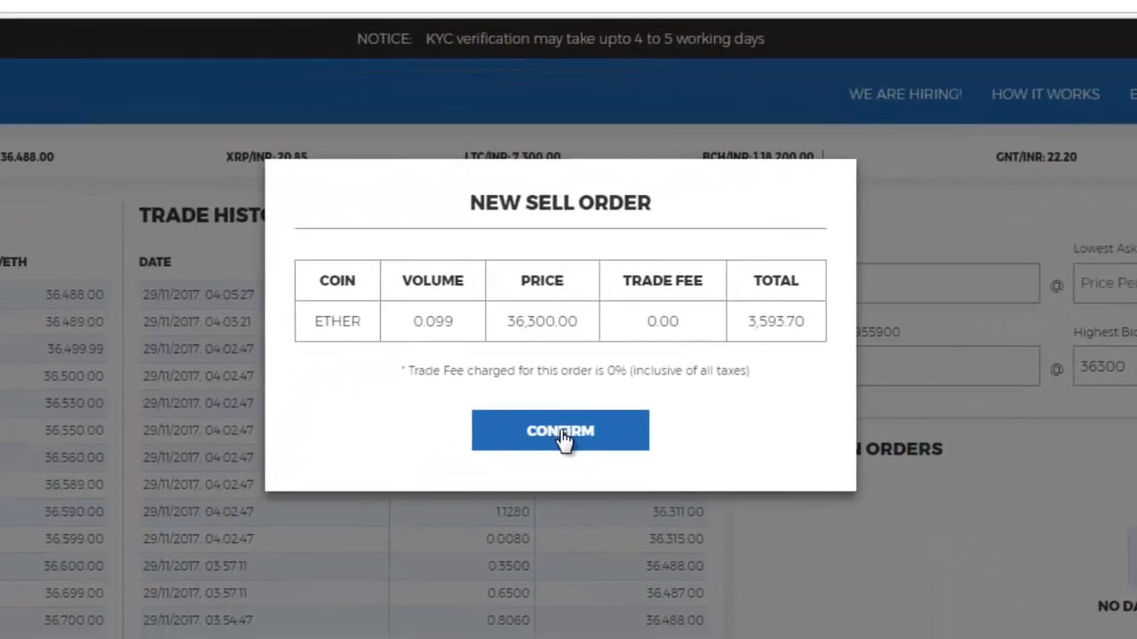
{"action": "mouse_move", "coordinate": [572, 425]}
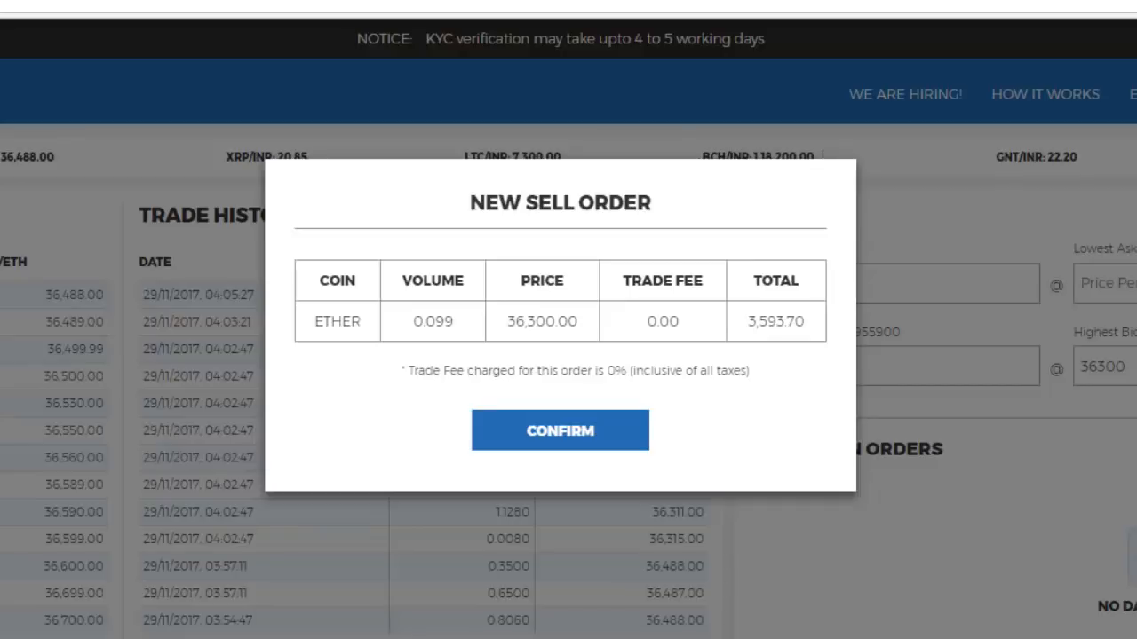
{"action": "left_click", "coordinate": [560, 430]}
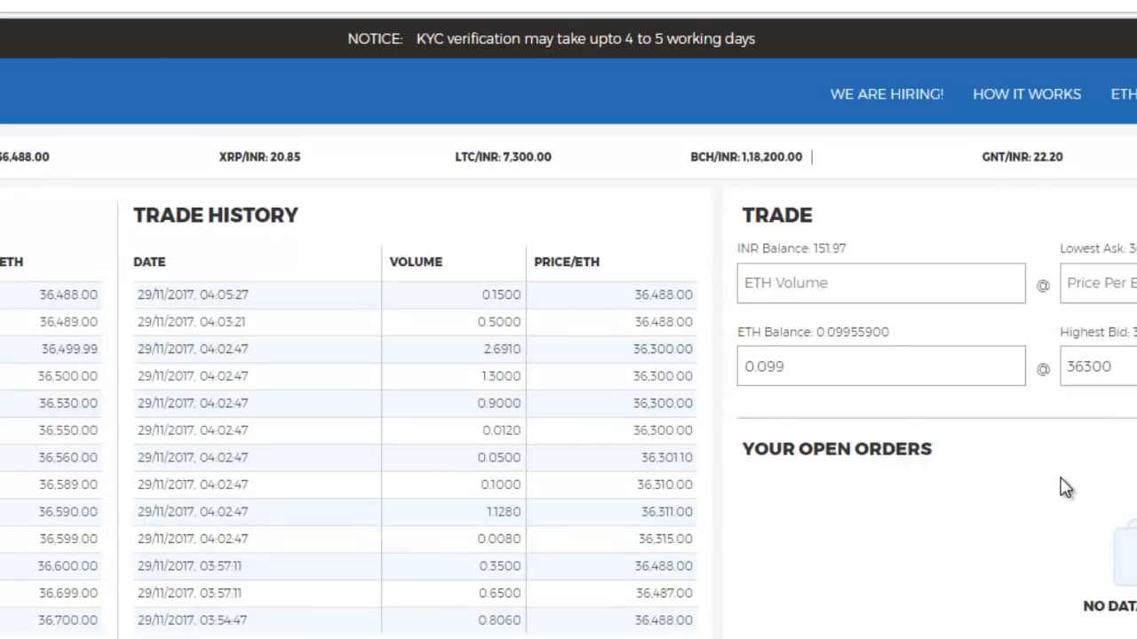
{"action": "mouse_move", "coordinate": [1100, 444]}
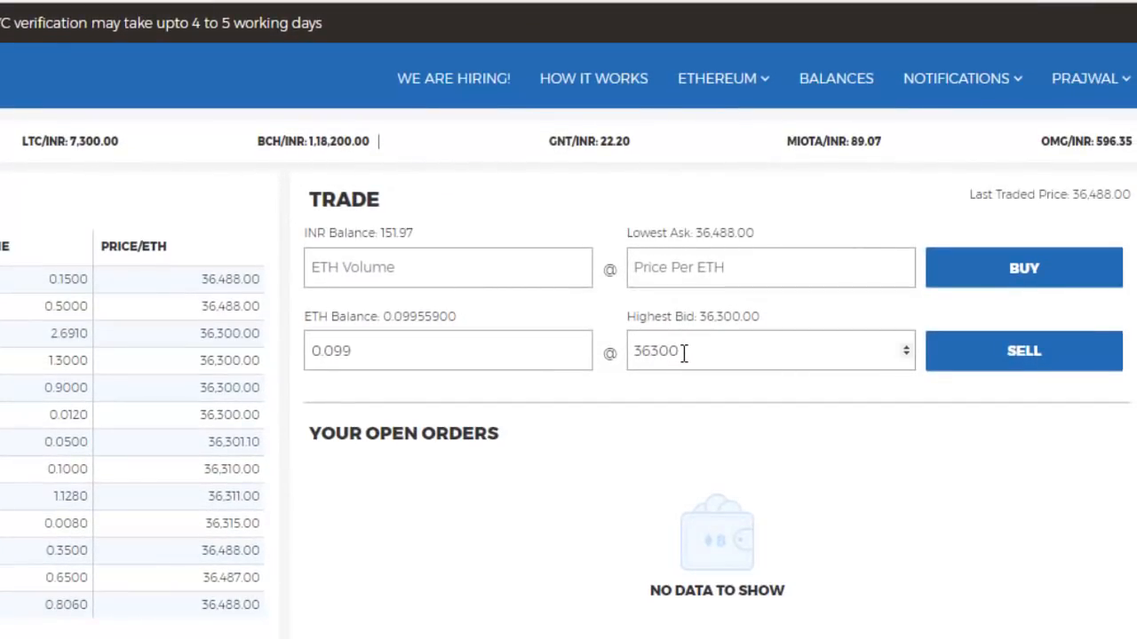
Replace the sell price with 37,000 and confirm the 0.099 ETH order (Rs 3,663.00).
{"action": "double_click", "coordinate": [657, 352]}
{"action": "type", "text": "3"}
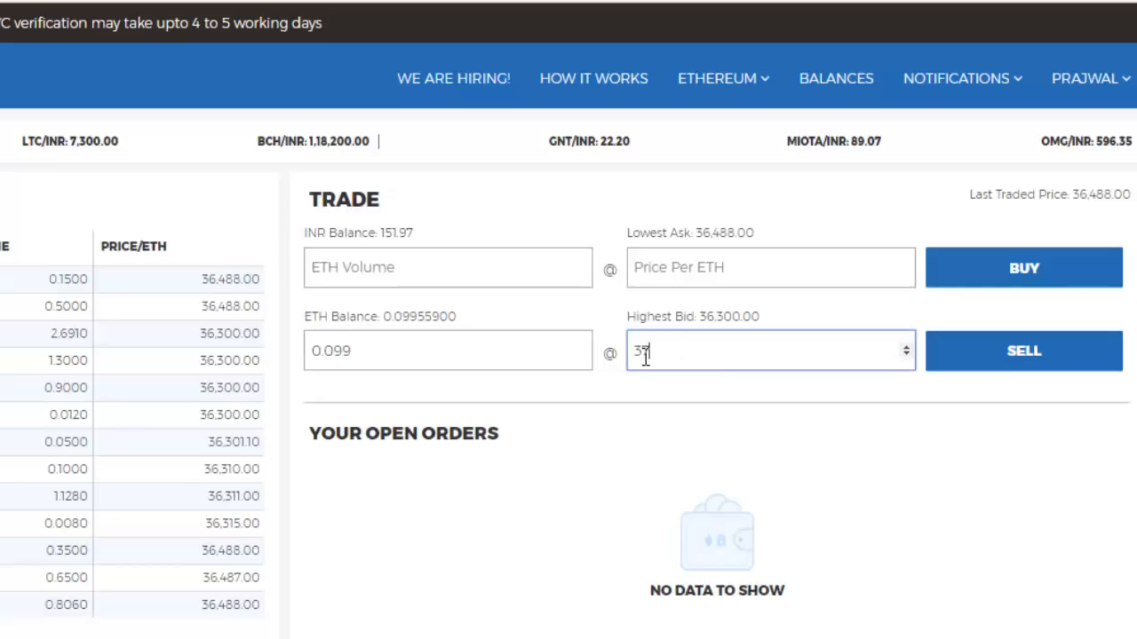
{"action": "type", "text": "7000"}
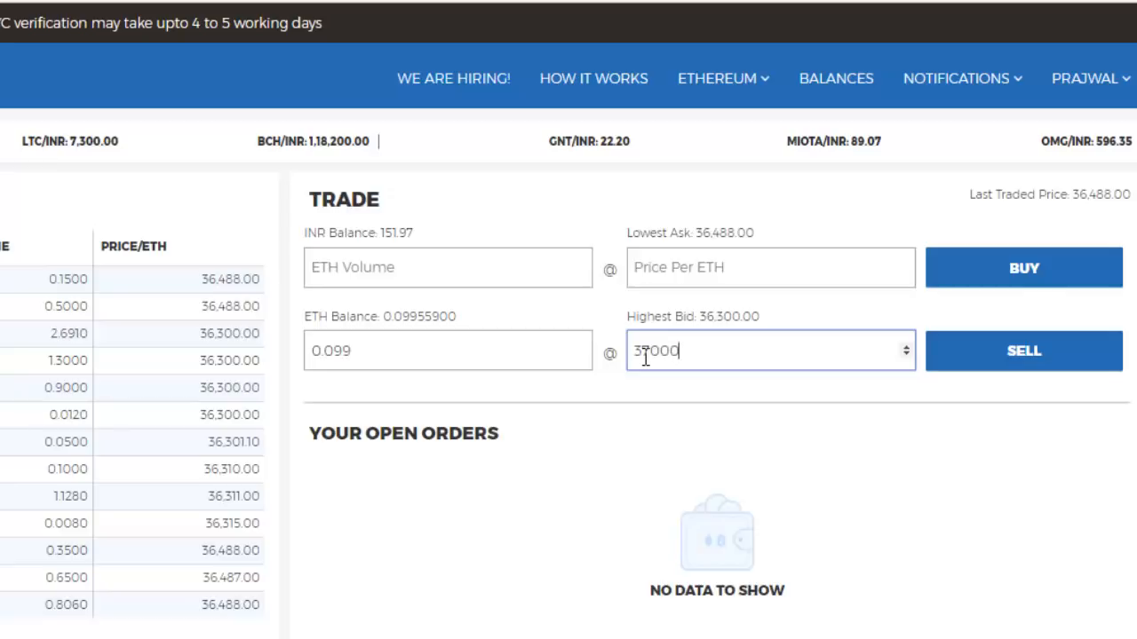
{"action": "mouse_move", "coordinate": [288, 410]}
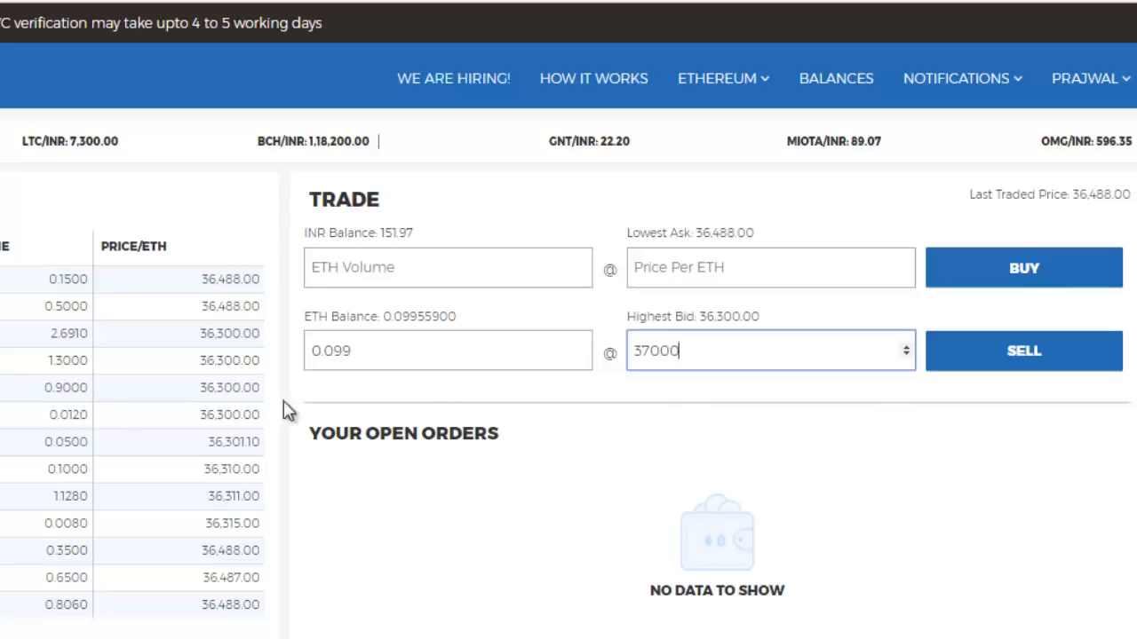
{"action": "left_click", "coordinate": [1023, 350]}
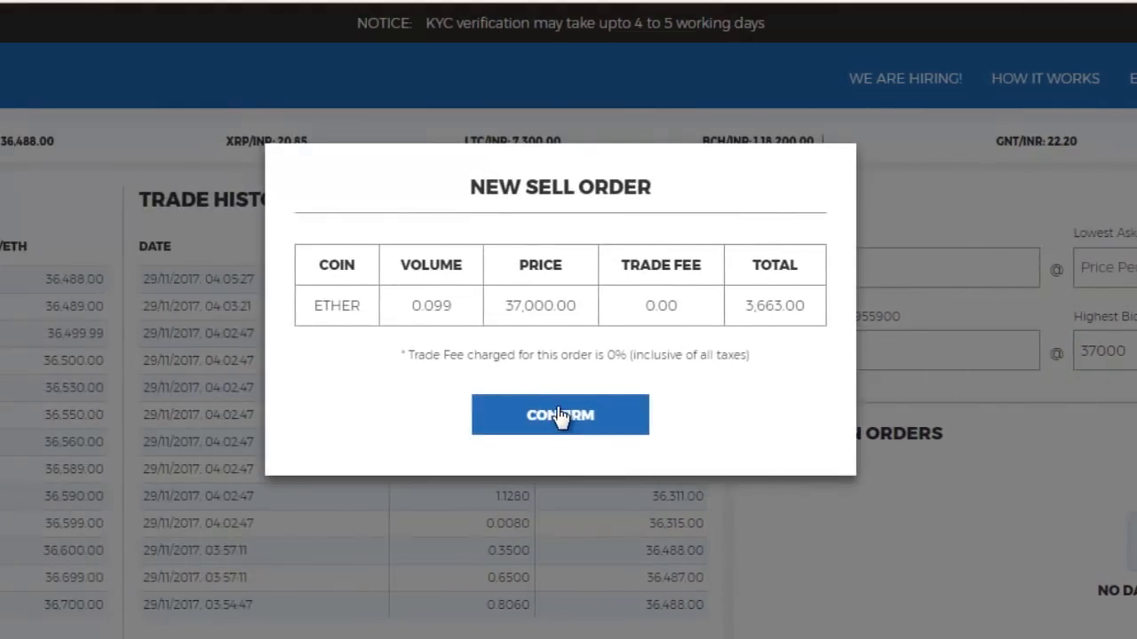
{"action": "left_click", "coordinate": [559, 415]}
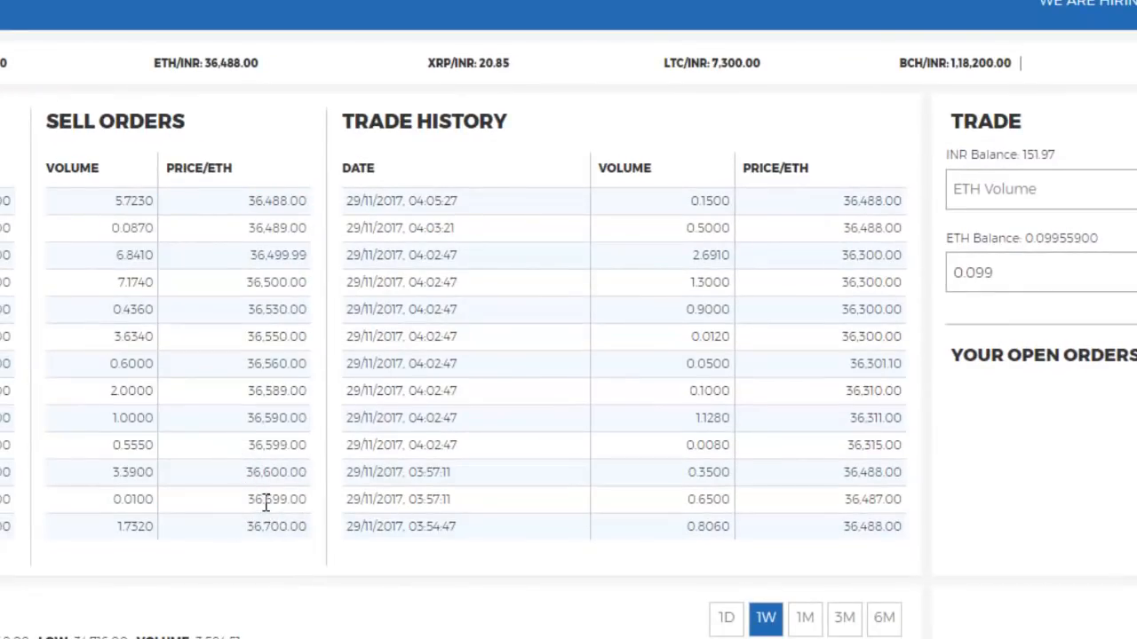
{"action": "mouse_move", "coordinate": [270, 498]}
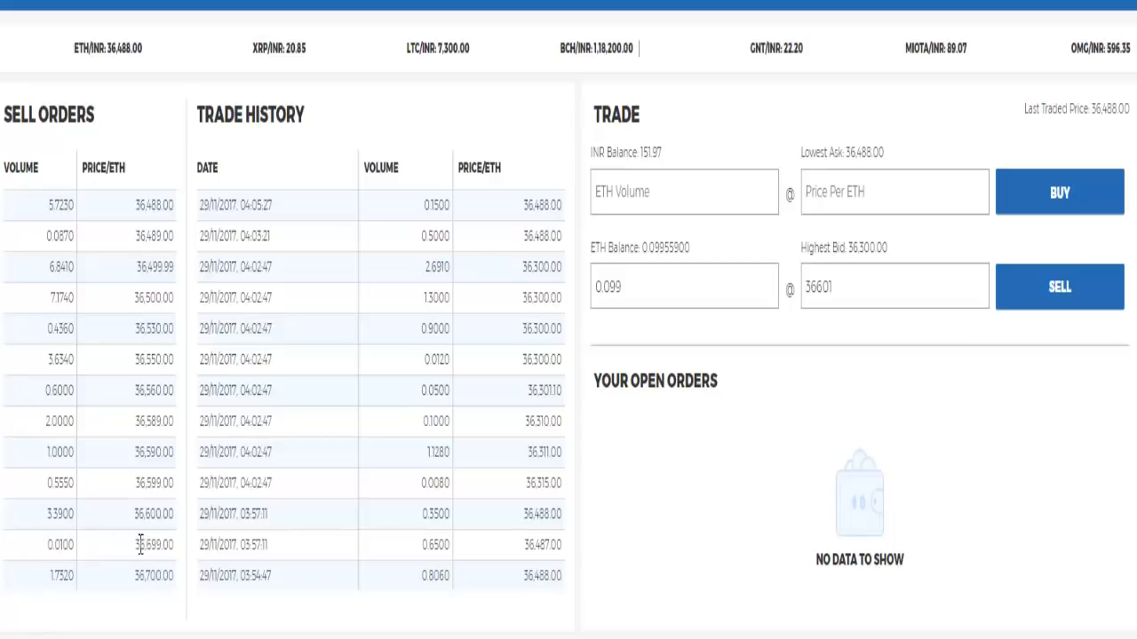
Submit and confirm the 0.099 ETH sell at 36,601, just above the 36,599 ask.
{"action": "double_click", "coordinate": [151, 544]}
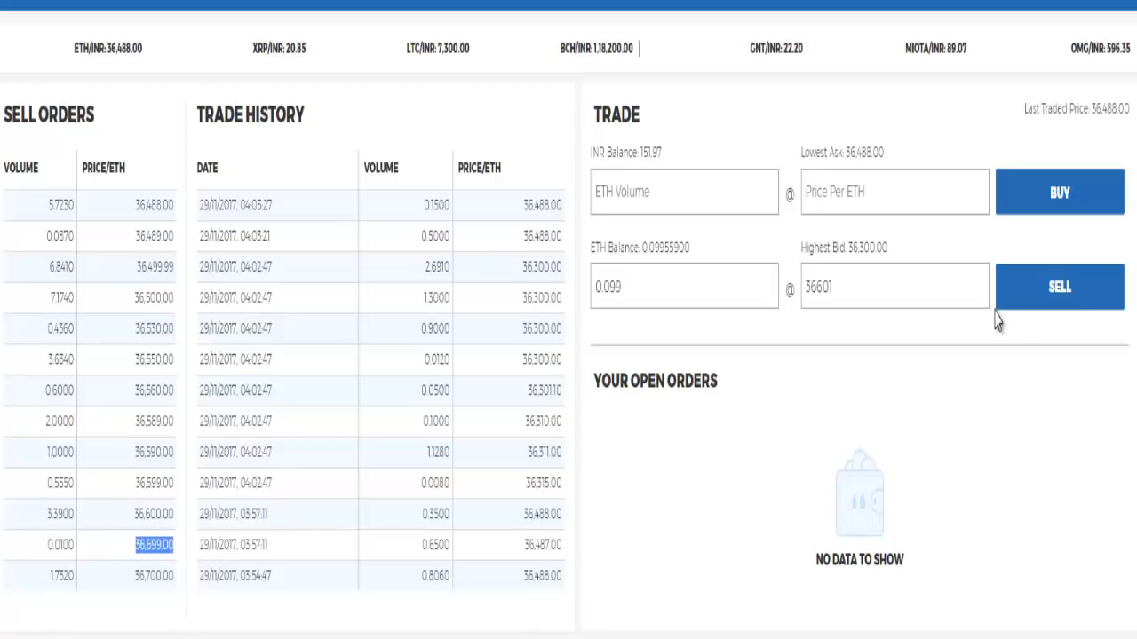
{"action": "left_click", "coordinate": [1059, 286]}
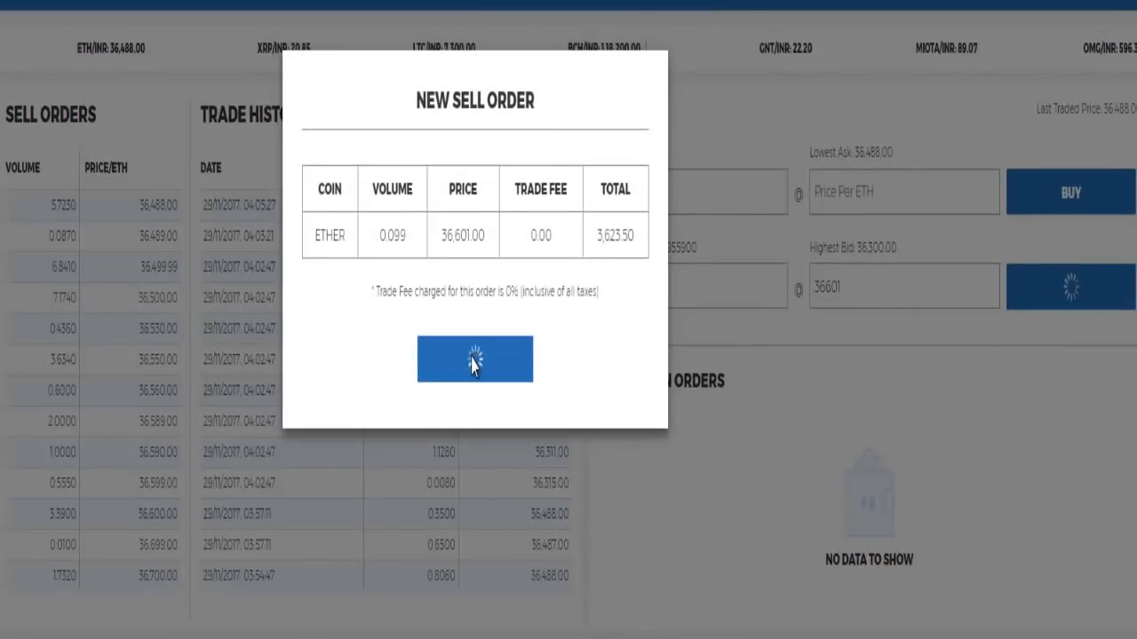
{"action": "left_click", "coordinate": [474, 359]}
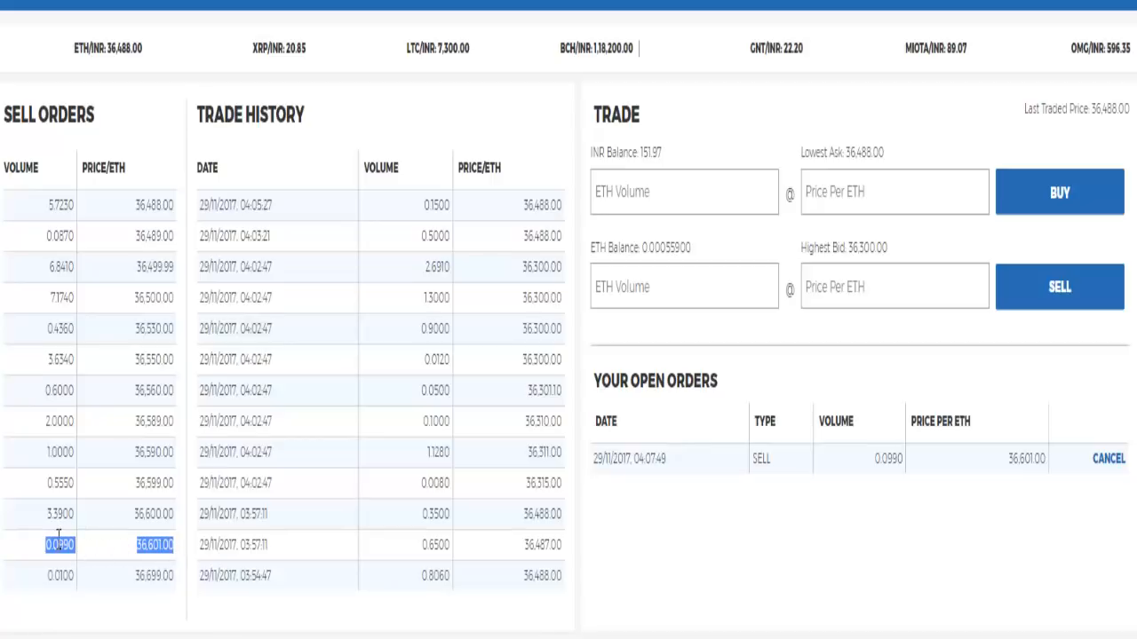
{"action": "mouse_move", "coordinate": [78, 412]}
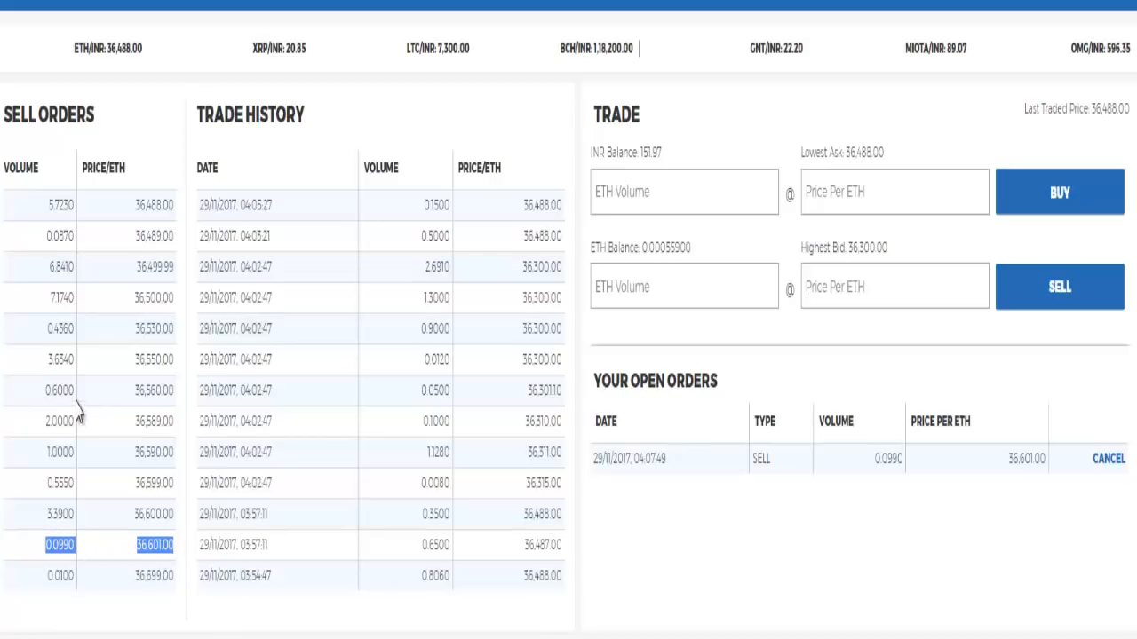
{"action": "mouse_move", "coordinate": [108, 554]}
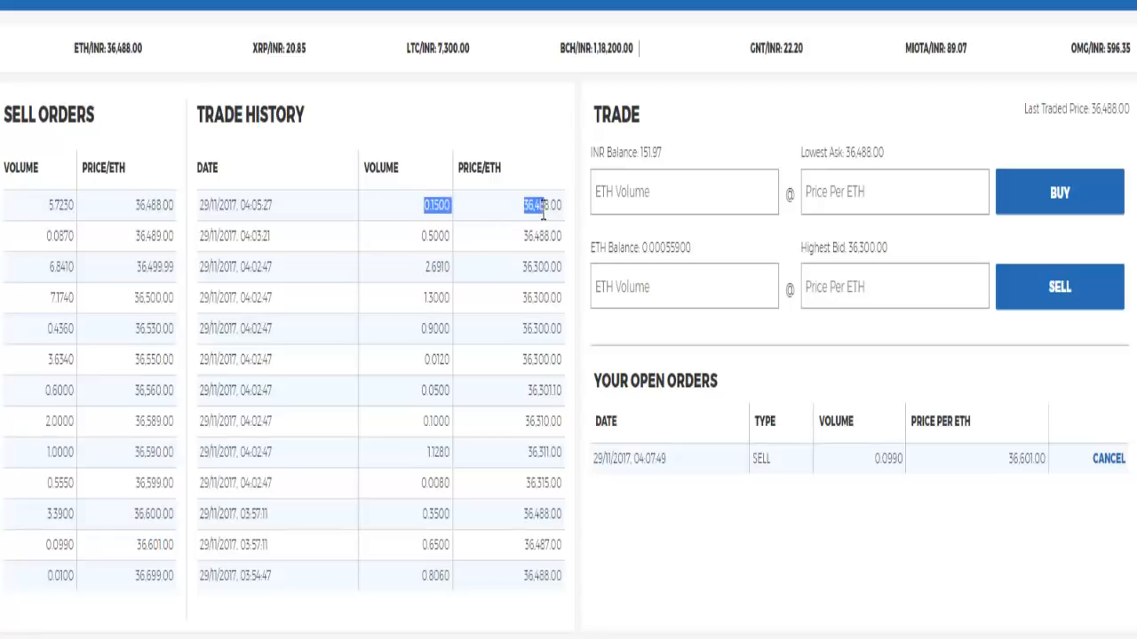
{"action": "mouse_move", "coordinate": [583, 501]}
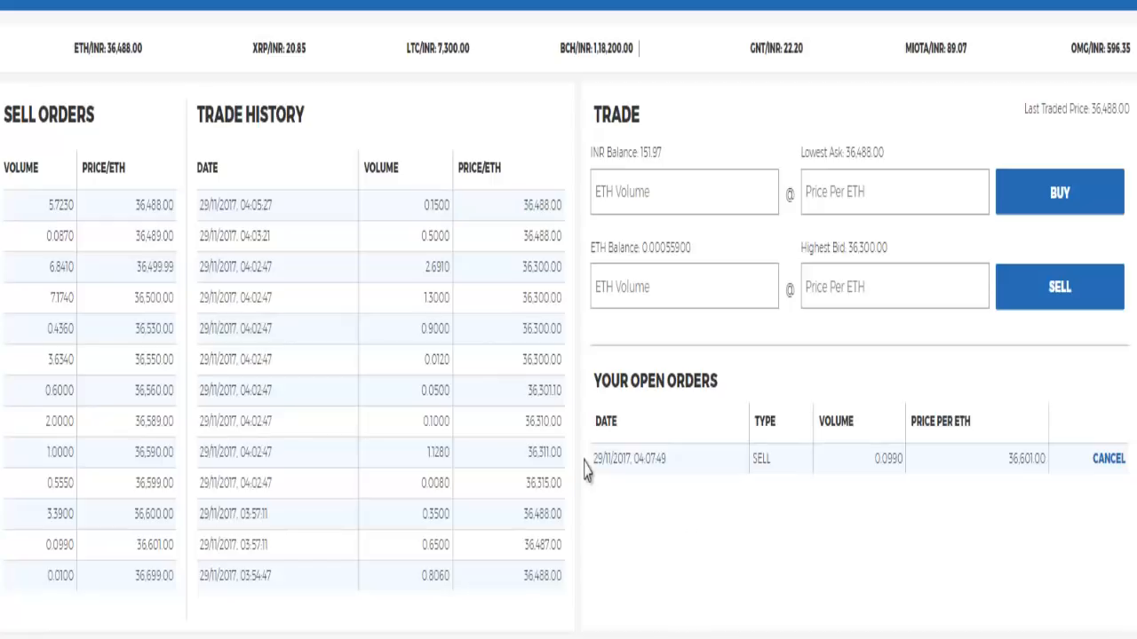
{"action": "mouse_move", "coordinate": [647, 525]}
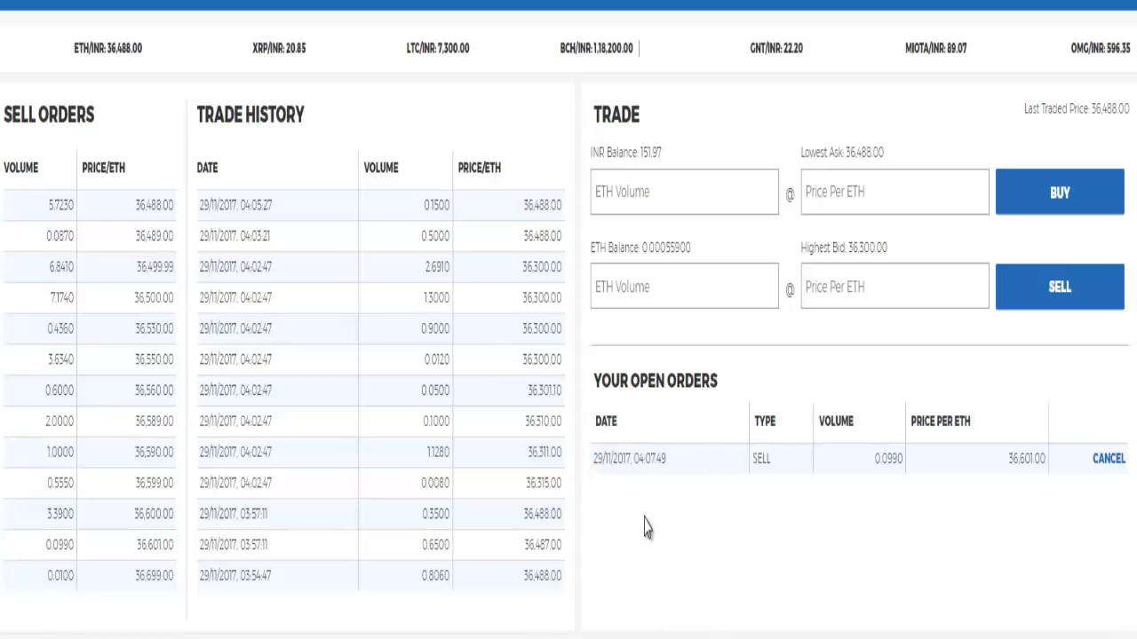
{"action": "mouse_move", "coordinate": [673, 423]}
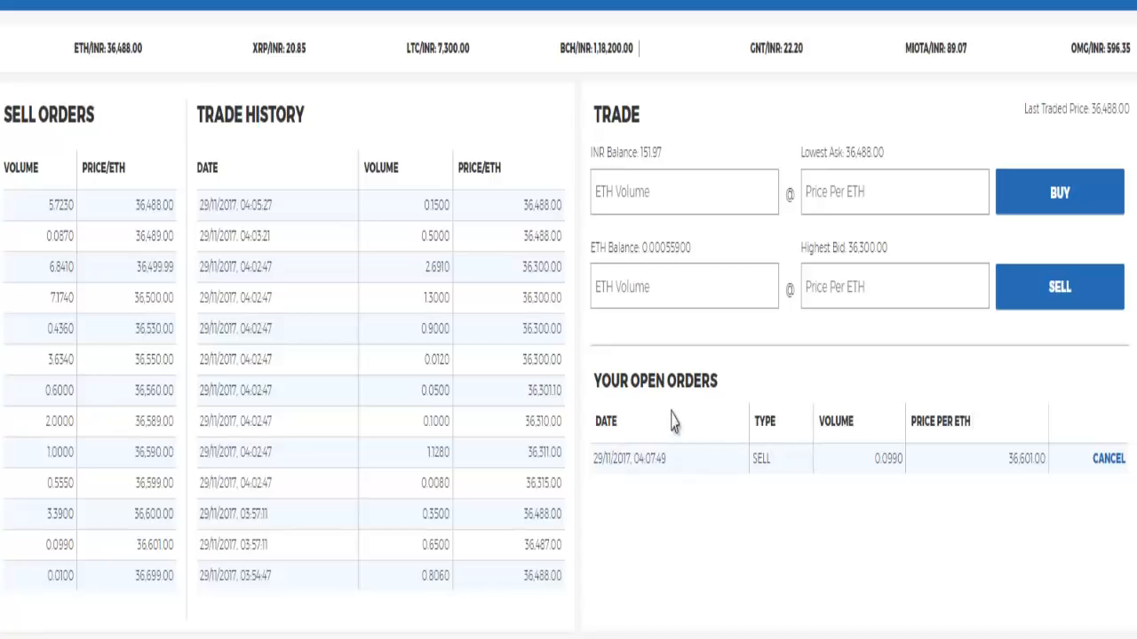
{"action": "mouse_move", "coordinate": [817, 471]}
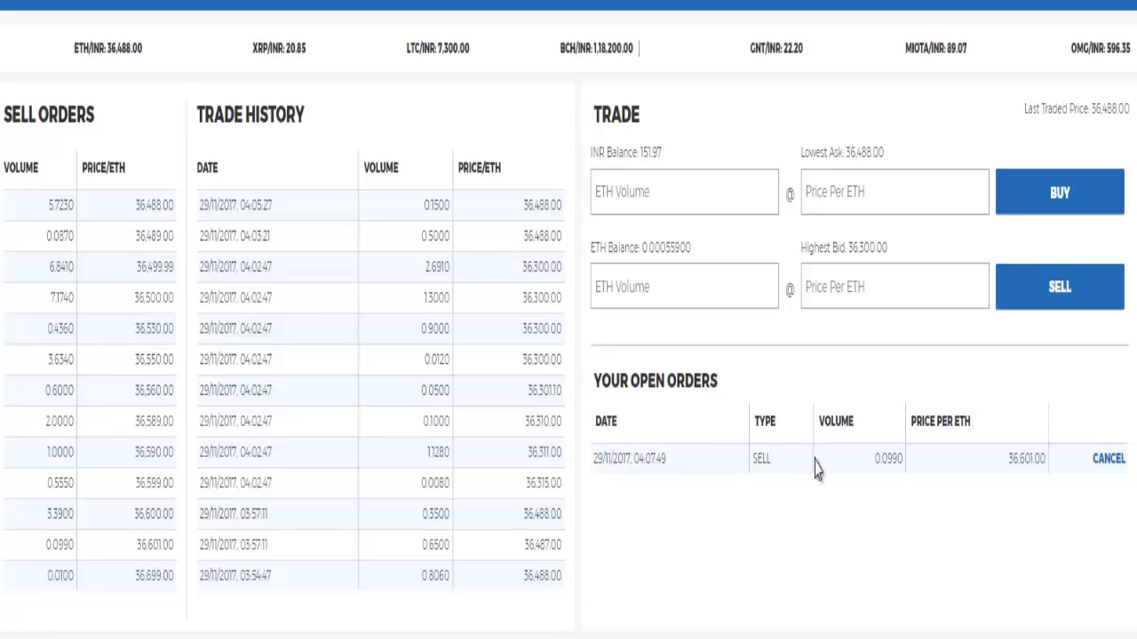
{"action": "mouse_move", "coordinate": [643, 246]}
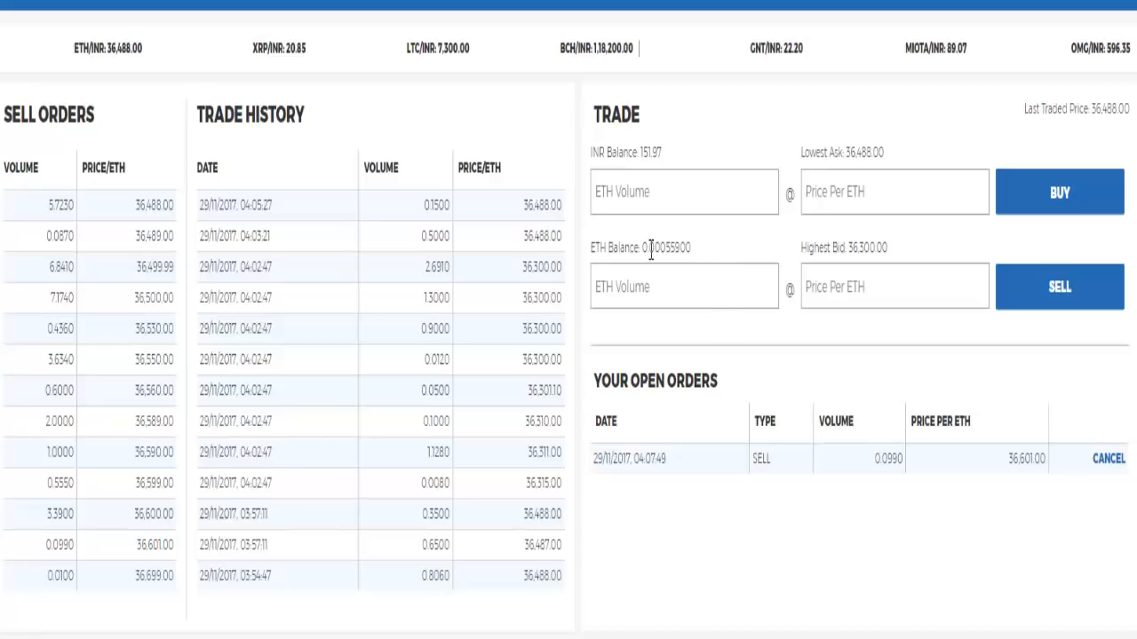
{"action": "mouse_move", "coordinate": [753, 453]}
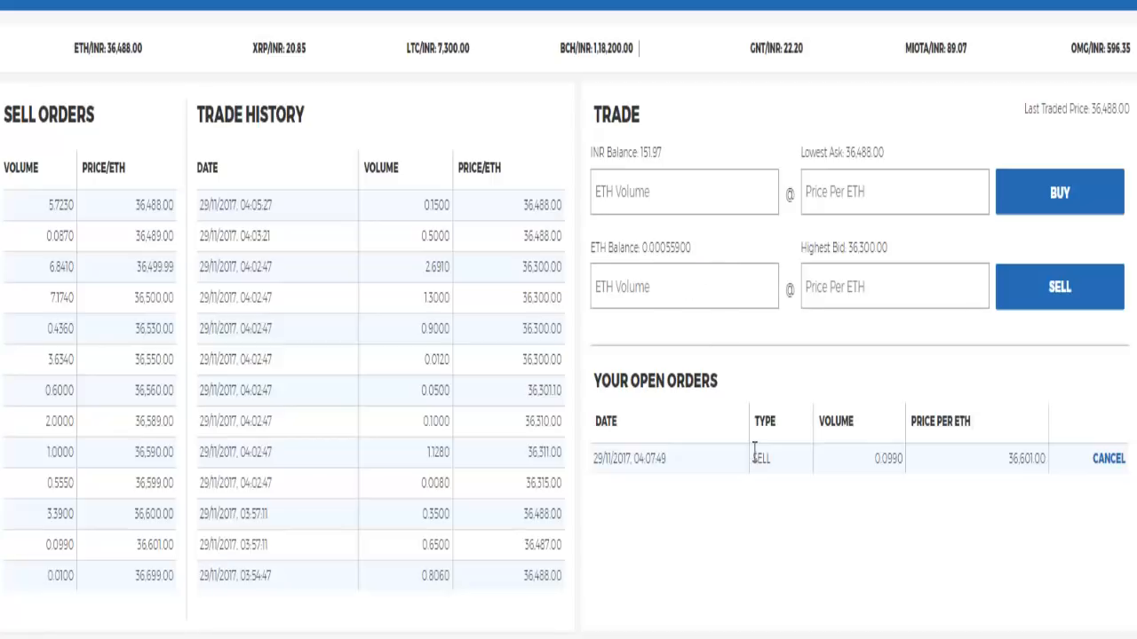
{"action": "mouse_move", "coordinate": [870, 469]}
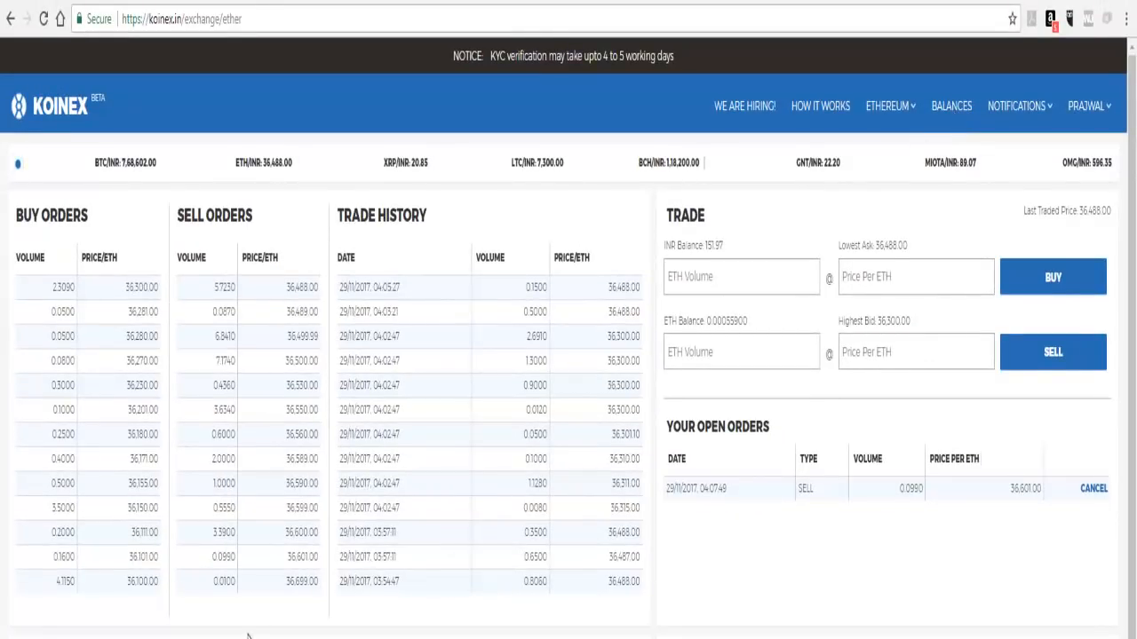
{"action": "mouse_move", "coordinate": [1005, 497]}
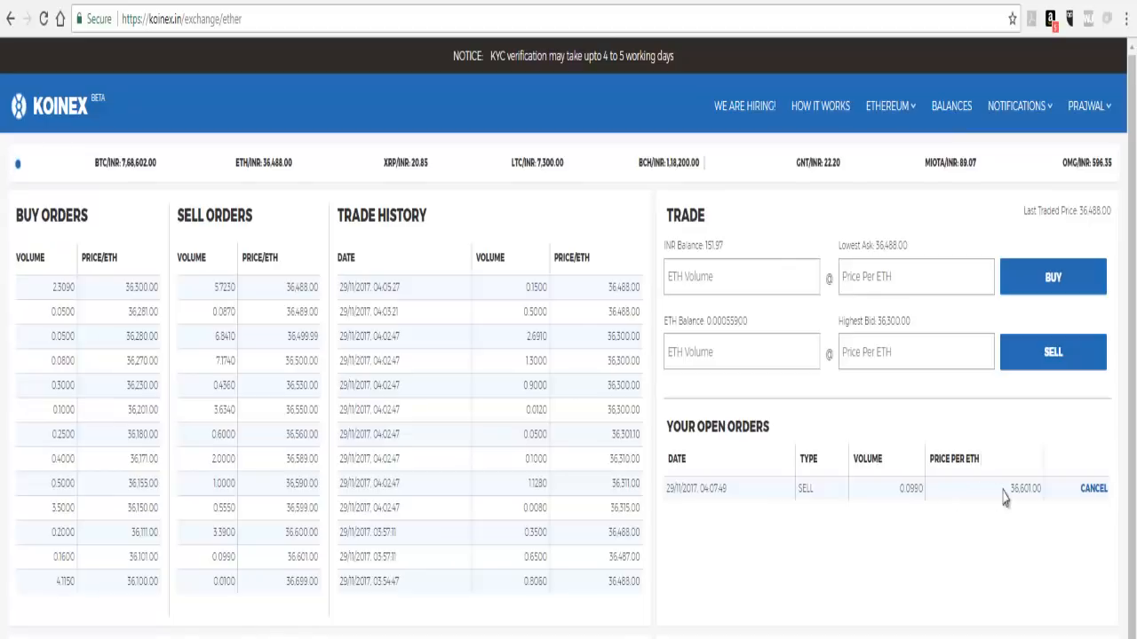
{"action": "mouse_move", "coordinate": [937, 501]}
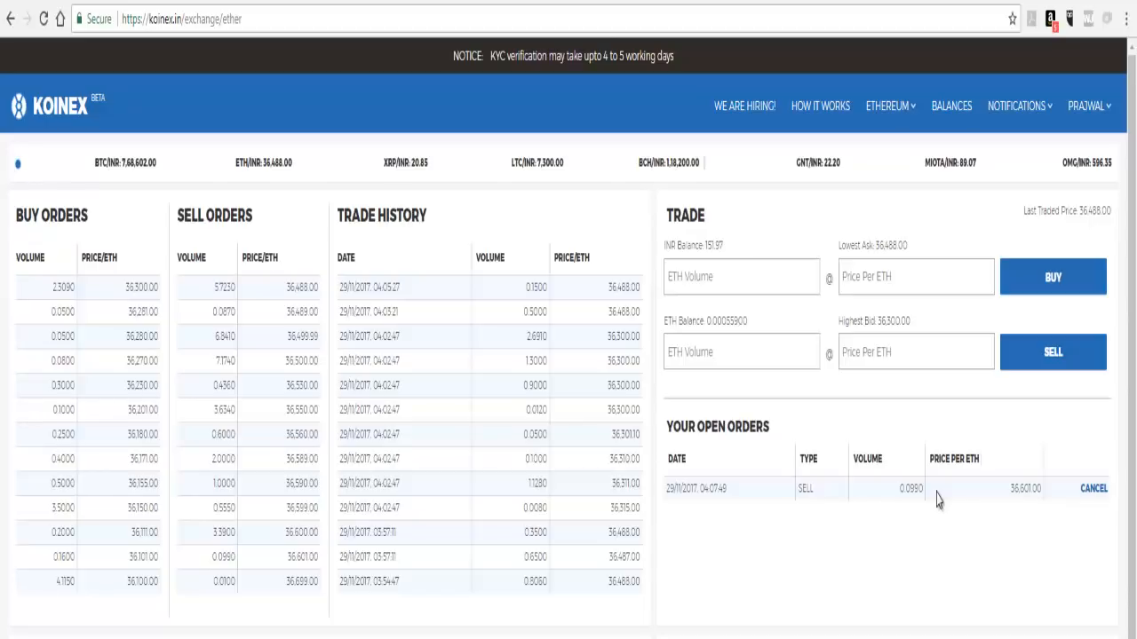
Enter 0 as the first digit of the ETH buy volume.
{"action": "left_click", "coordinate": [741, 277]}
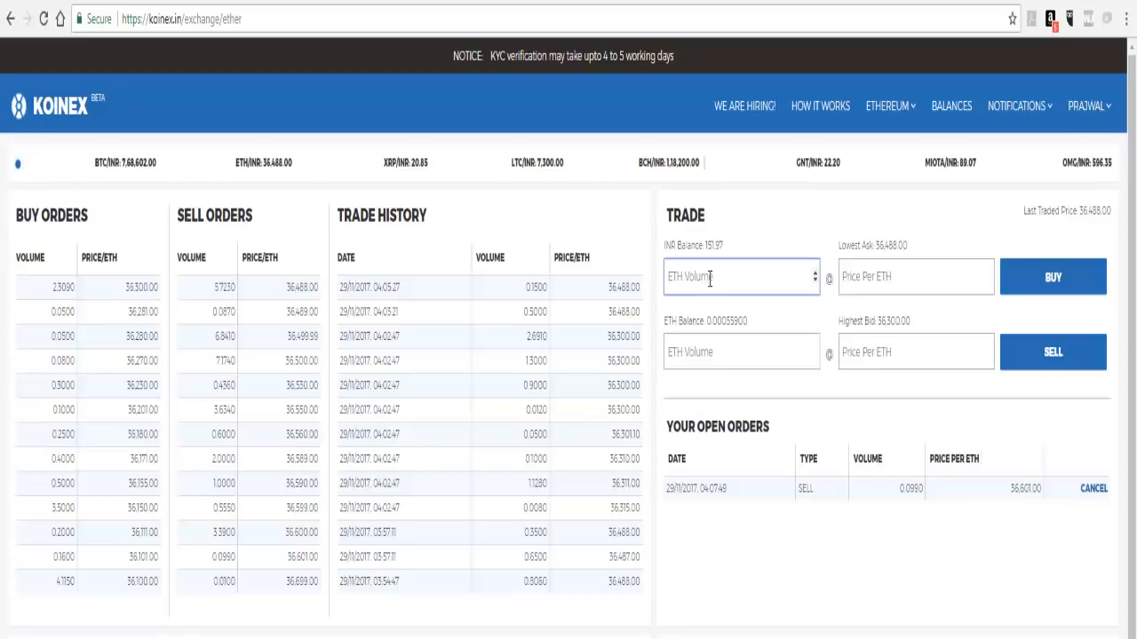
{"action": "type", "text": "0"}
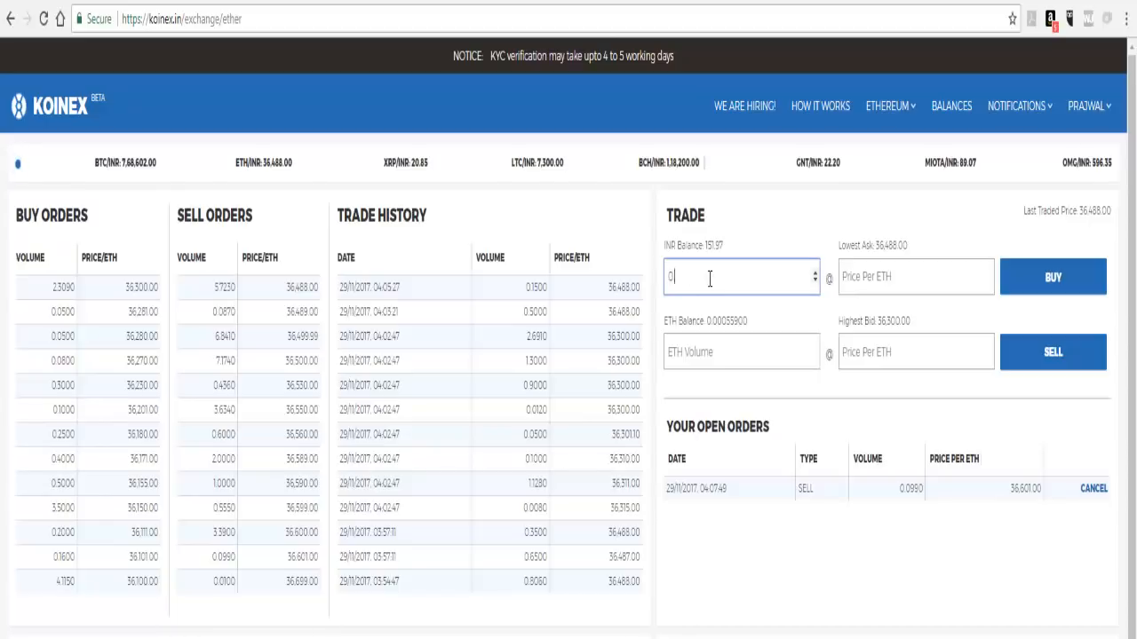